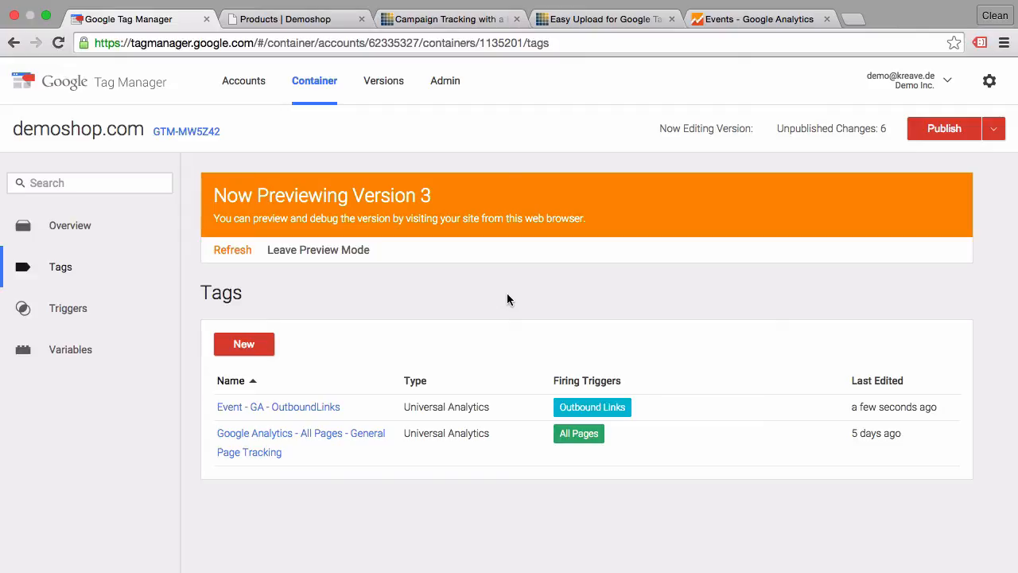
Step: Open the 'Event - GA - OutboundLinks' tag and review its Configure Tag and Fire On sections
left_click(277, 407)
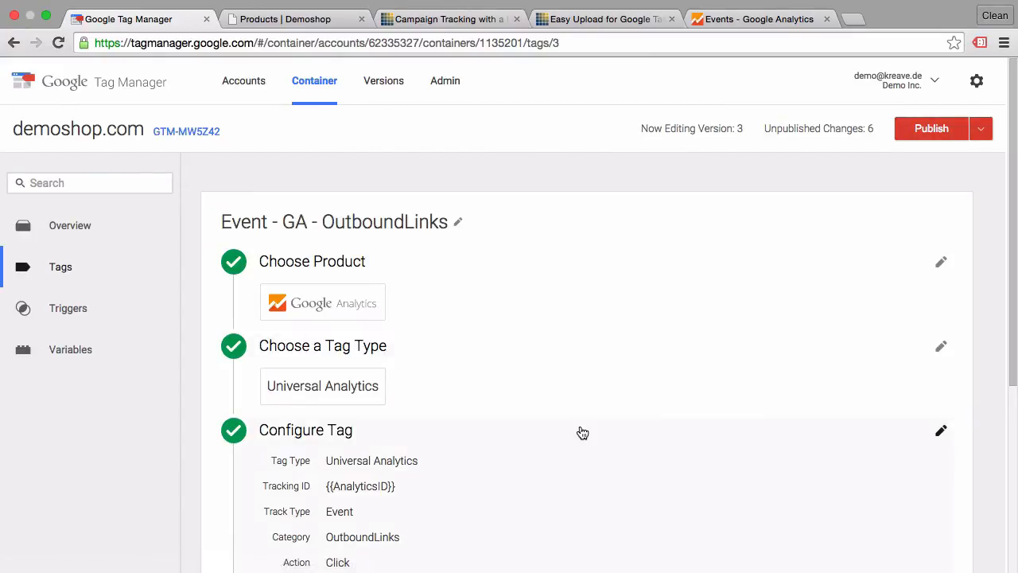
scroll("down", 3)
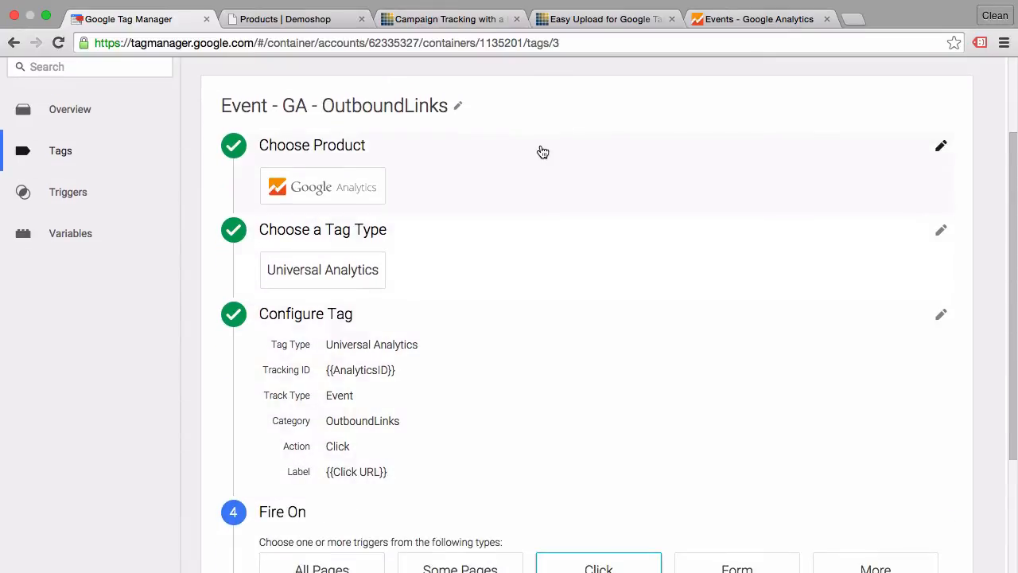
scroll("down", 3)
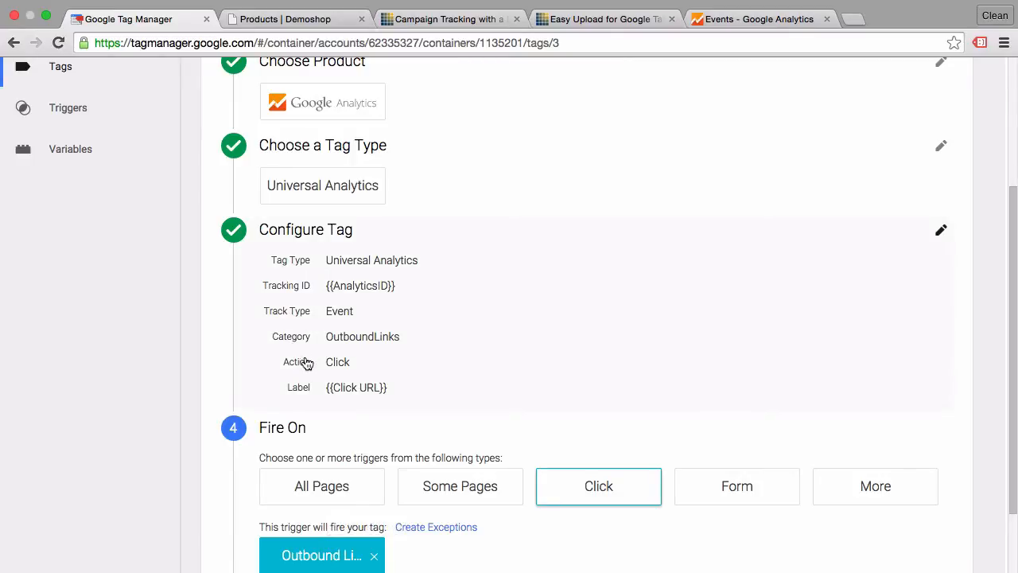
mouse_move(305, 393)
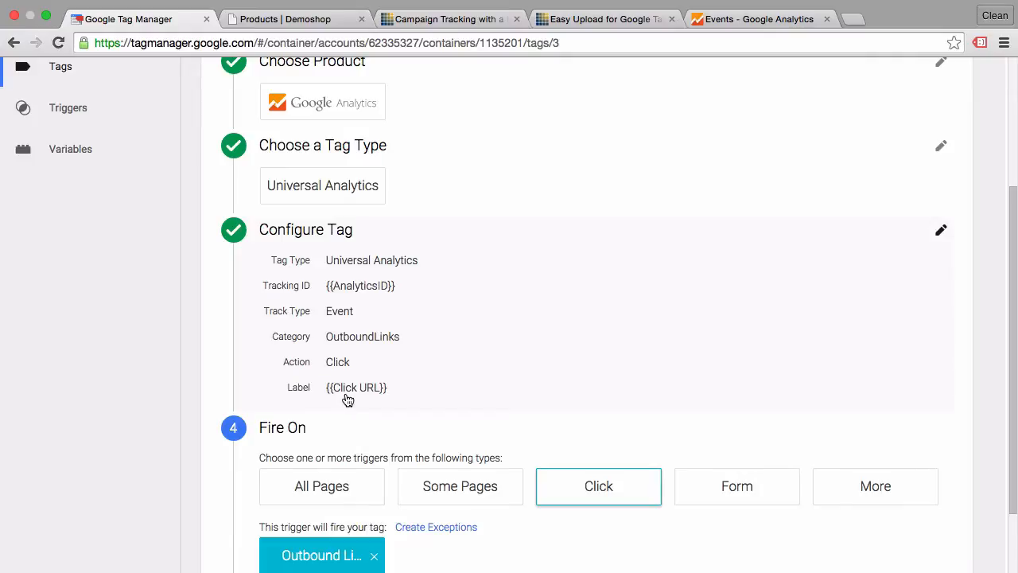
mouse_move(307, 379)
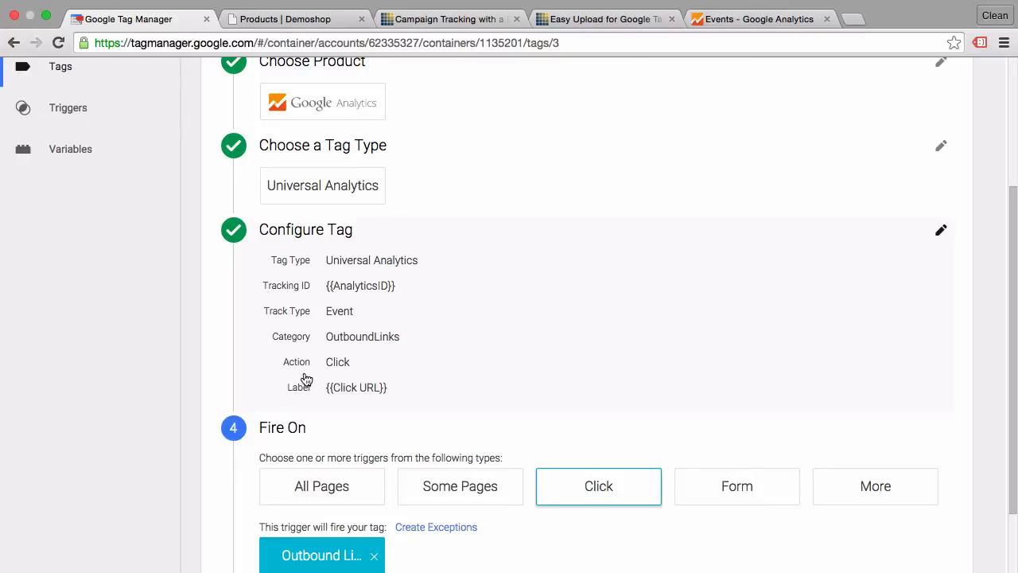
mouse_move(372, 395)
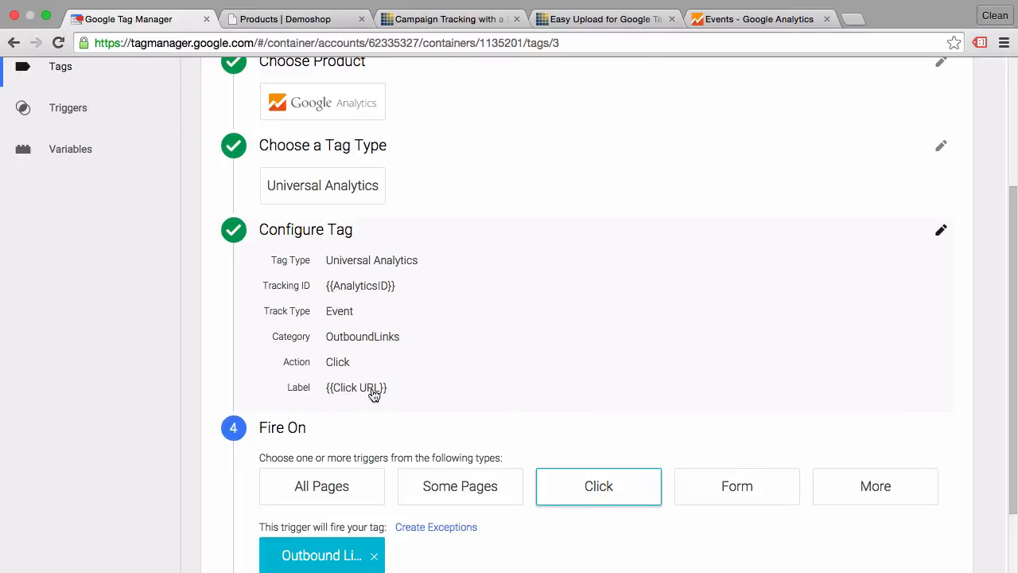
Step: On the Demoshop SocialMedia post, follow the outbound social links so the tag fires in preview
left_click(294, 19)
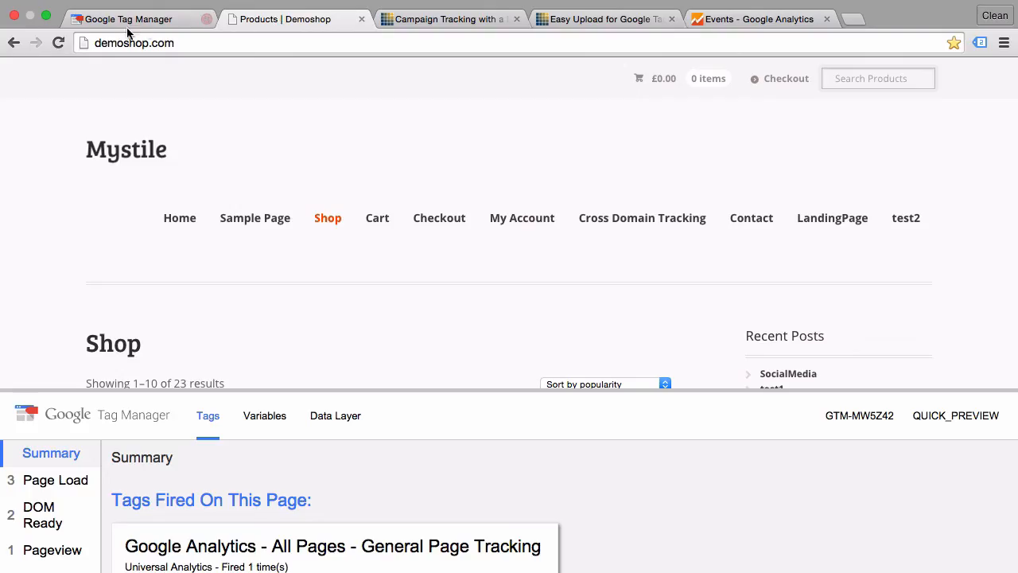
mouse_move(57, 43)
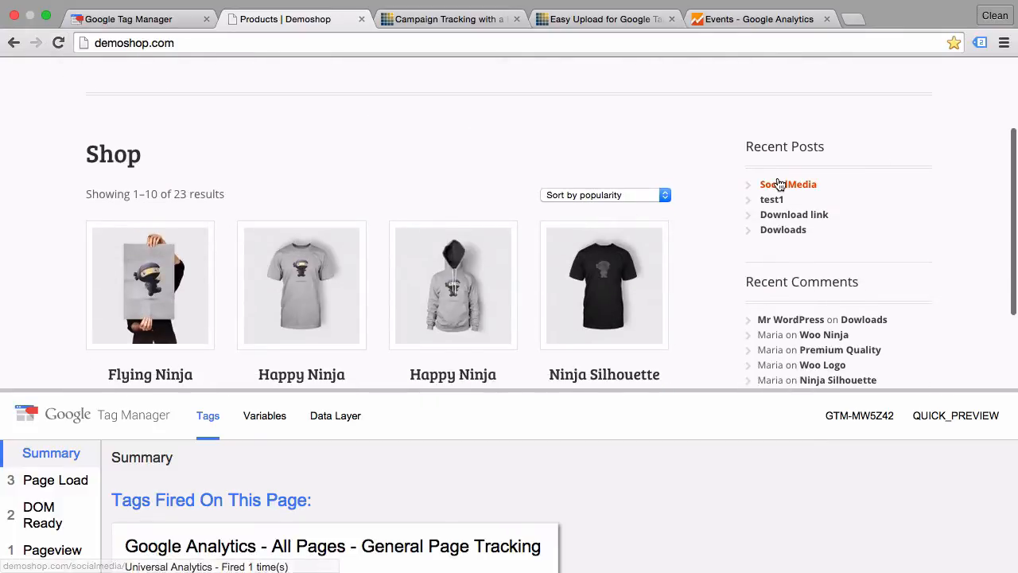
left_click(787, 185)
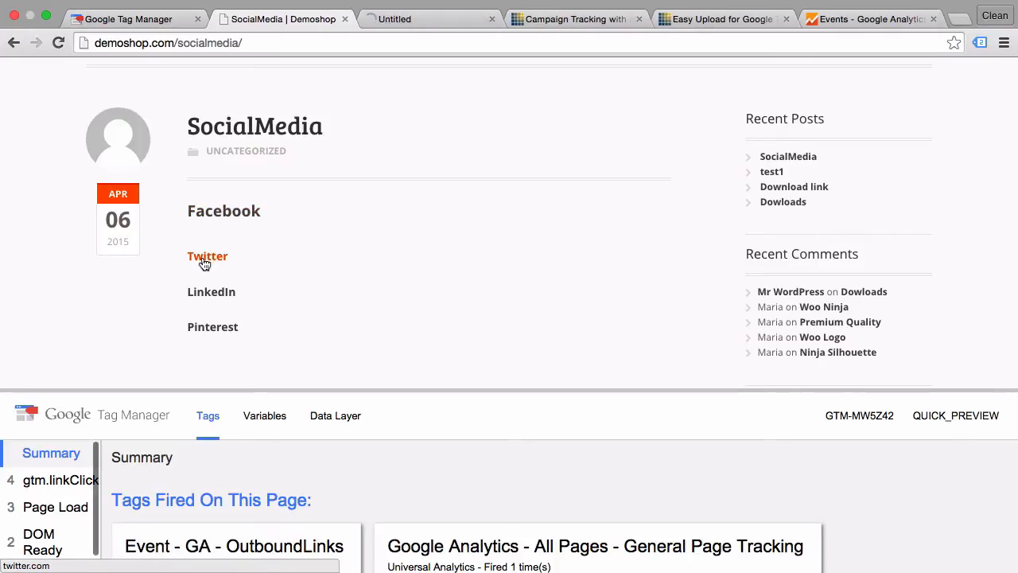
left_click(200, 333)
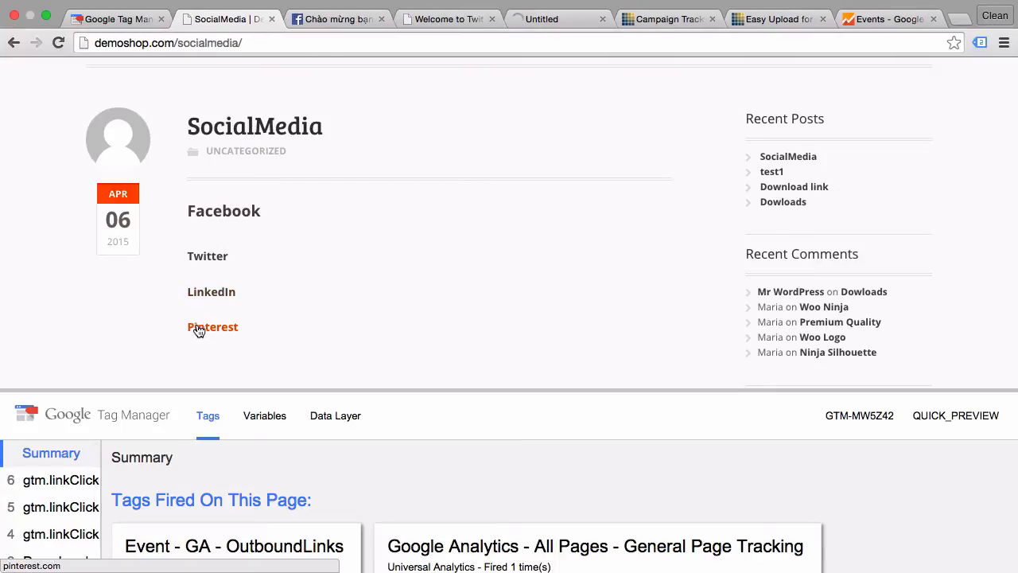
left_click(213, 328)
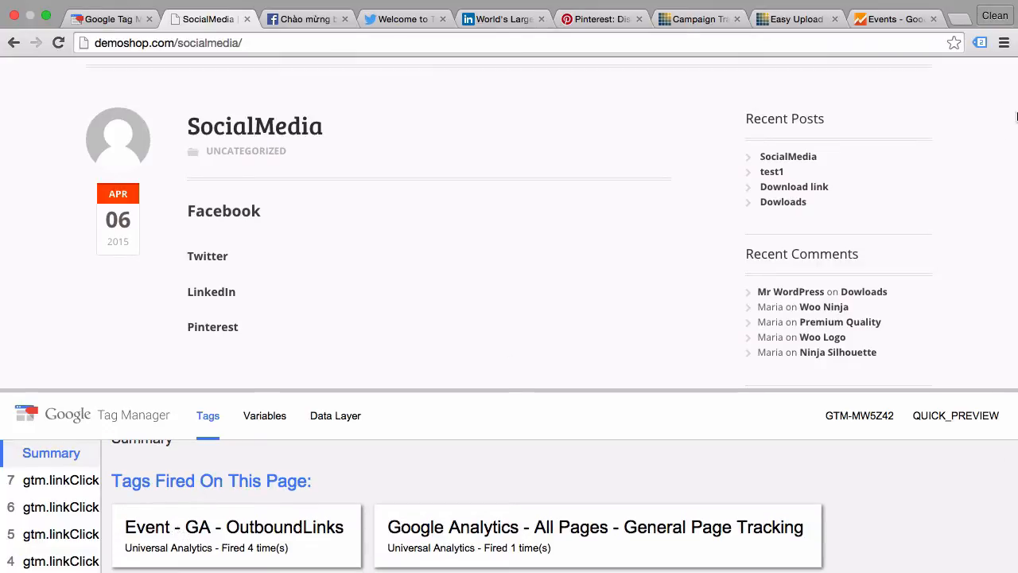
Step: In GA Real-Time Events, filter to the OutboundLinks category to see the social URL labels
left_click(891, 20)
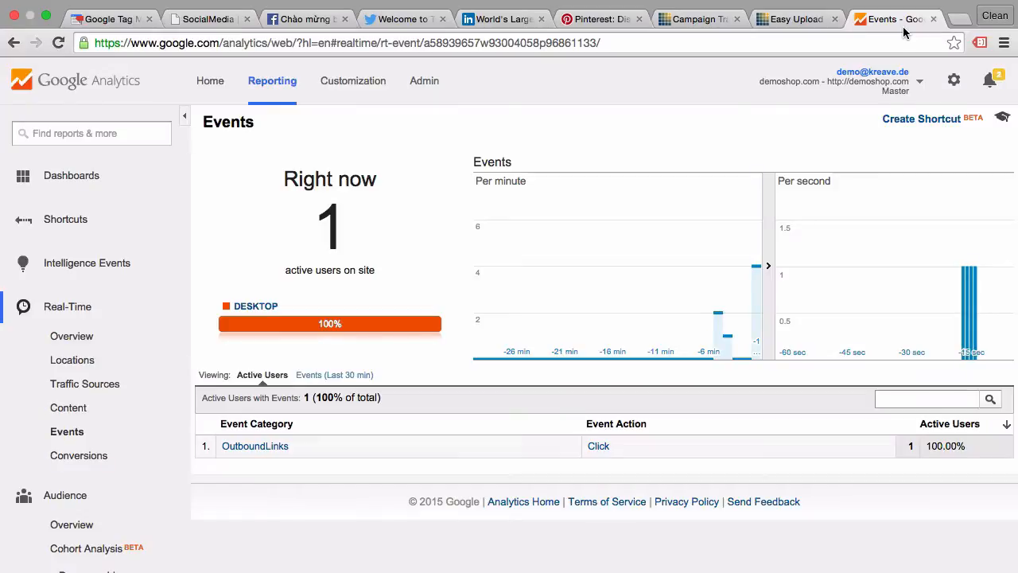
mouse_move(910, 226)
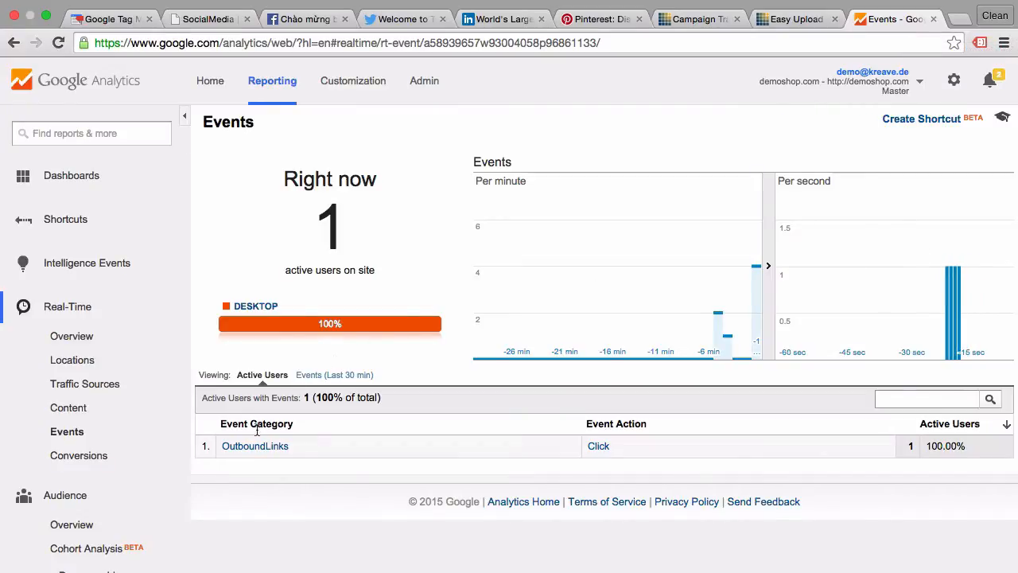
mouse_move(255, 445)
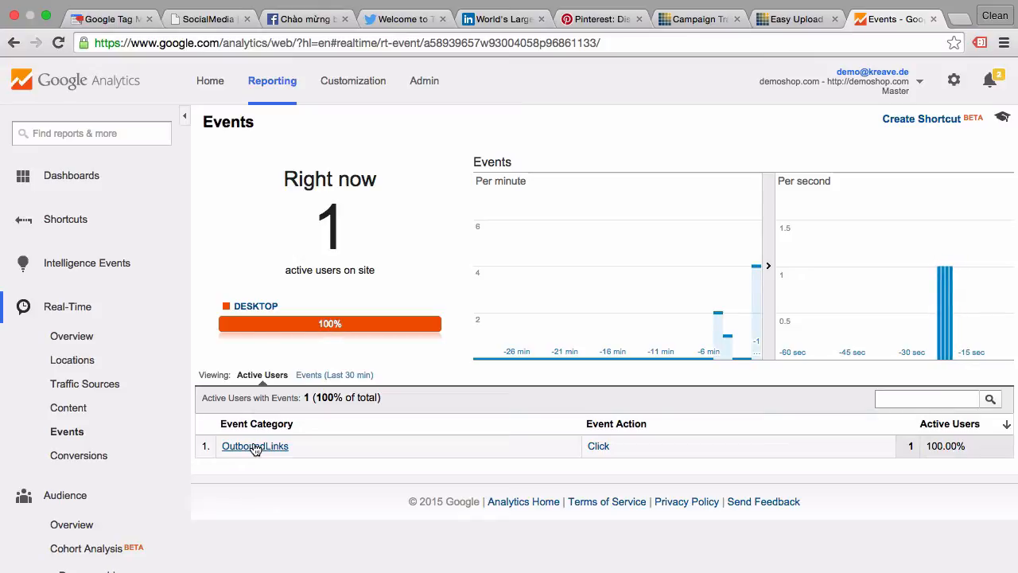
left_click(255, 446)
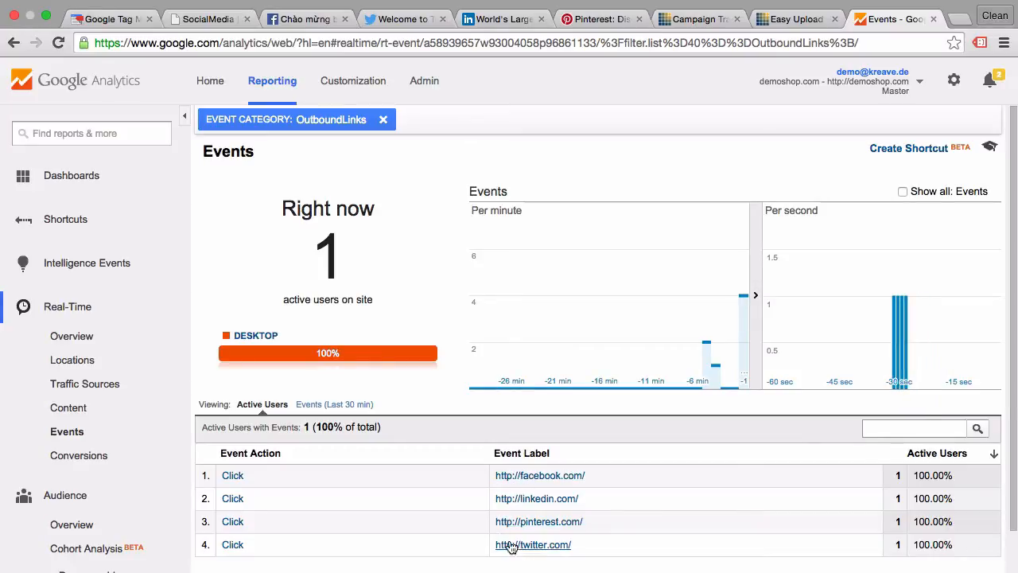
scroll("down", 3)
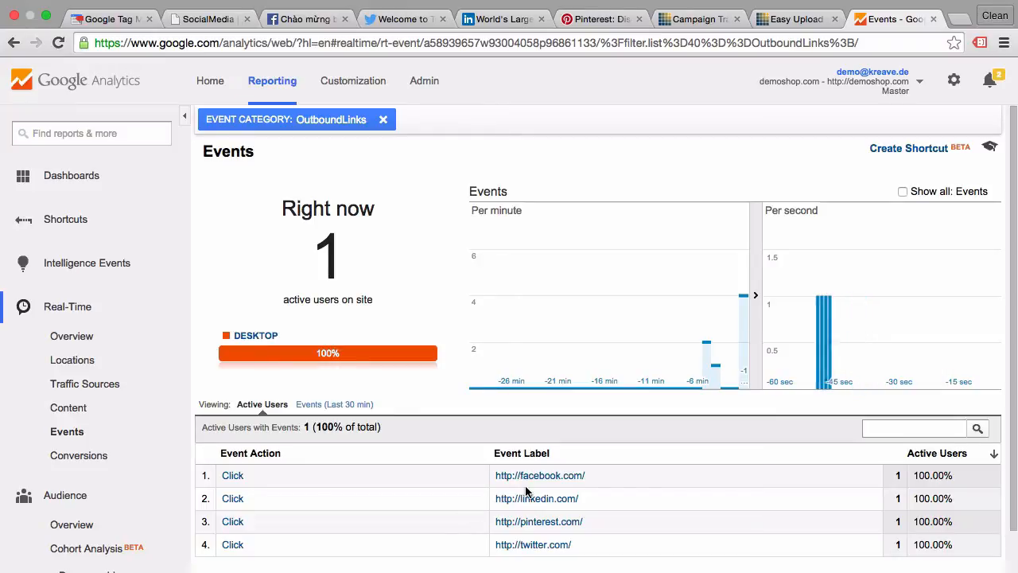
mouse_move(512, 496)
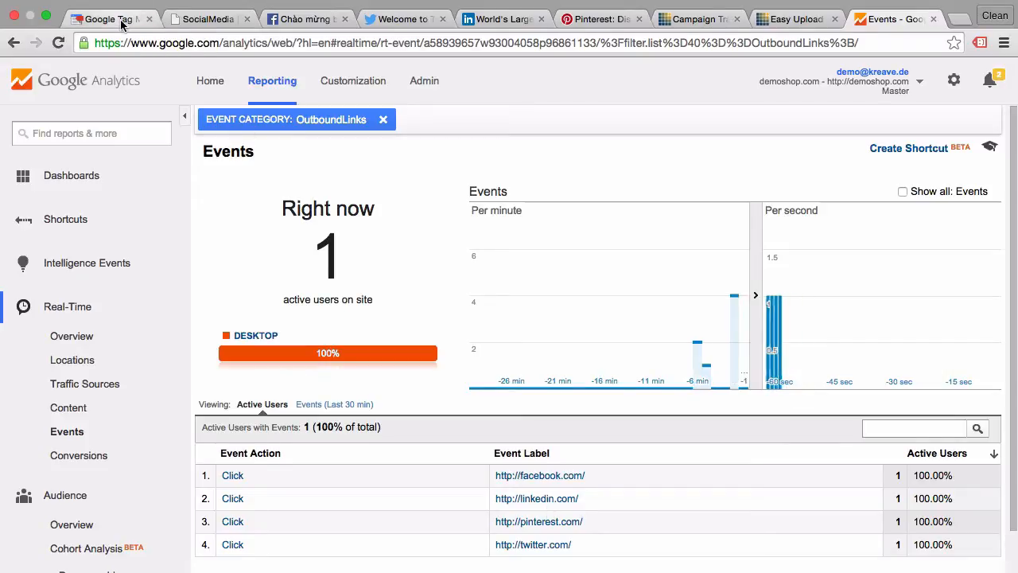
Step: Return to Tag Manager and reopen the OutboundLinks tag configuration for editing
left_click(111, 19)
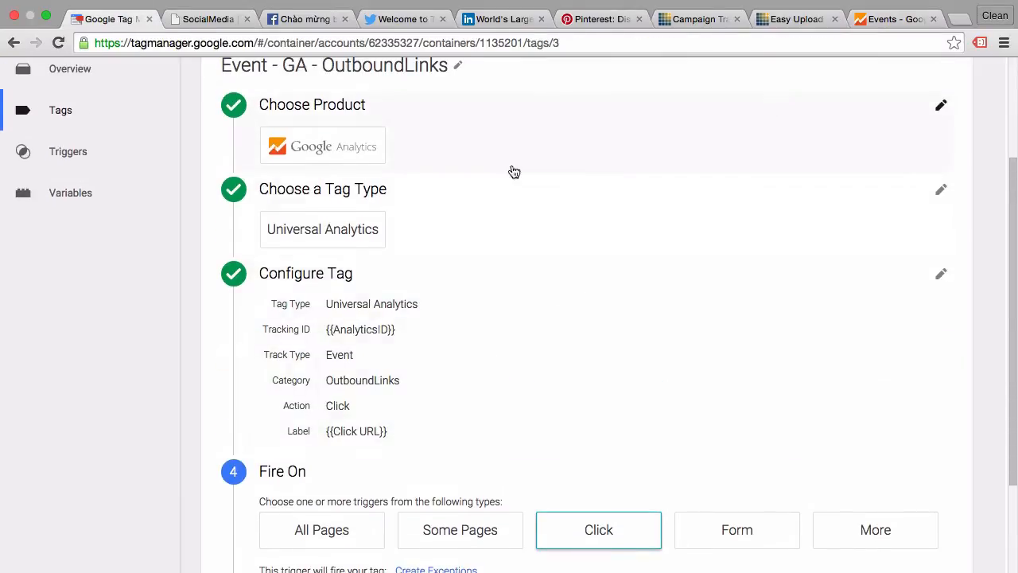
mouse_move(606, 502)
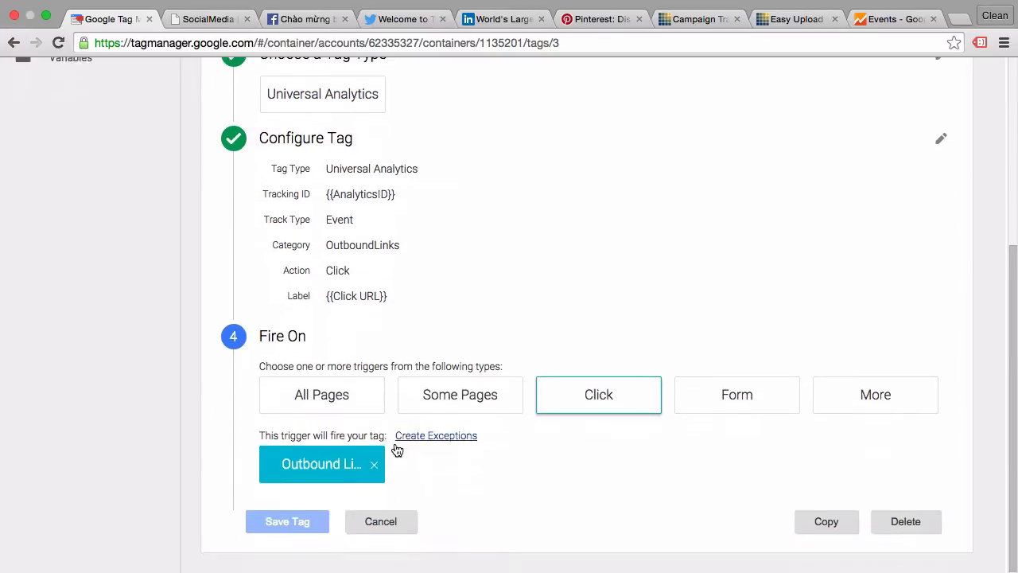
mouse_move(309, 464)
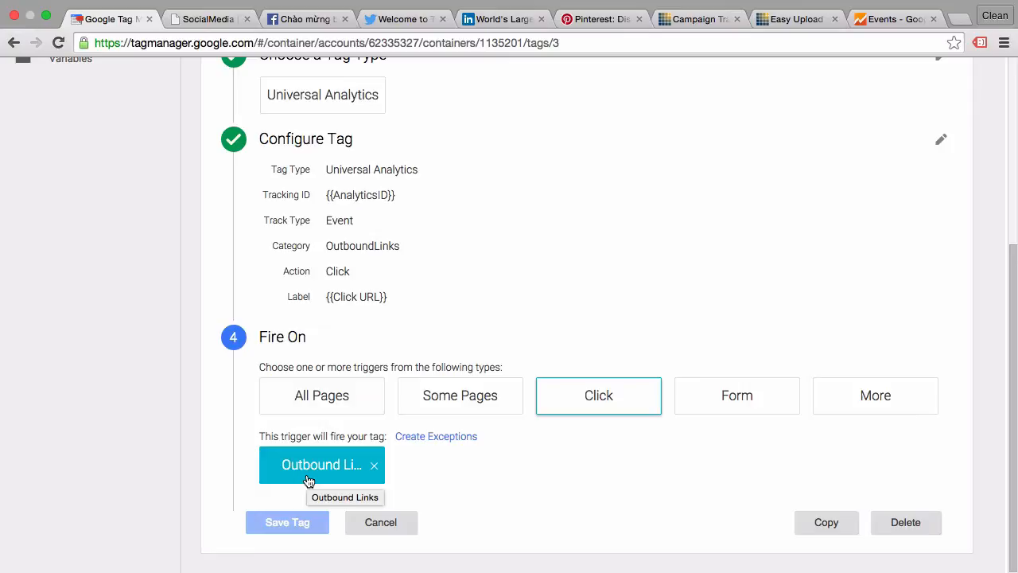
mouse_move(586, 314)
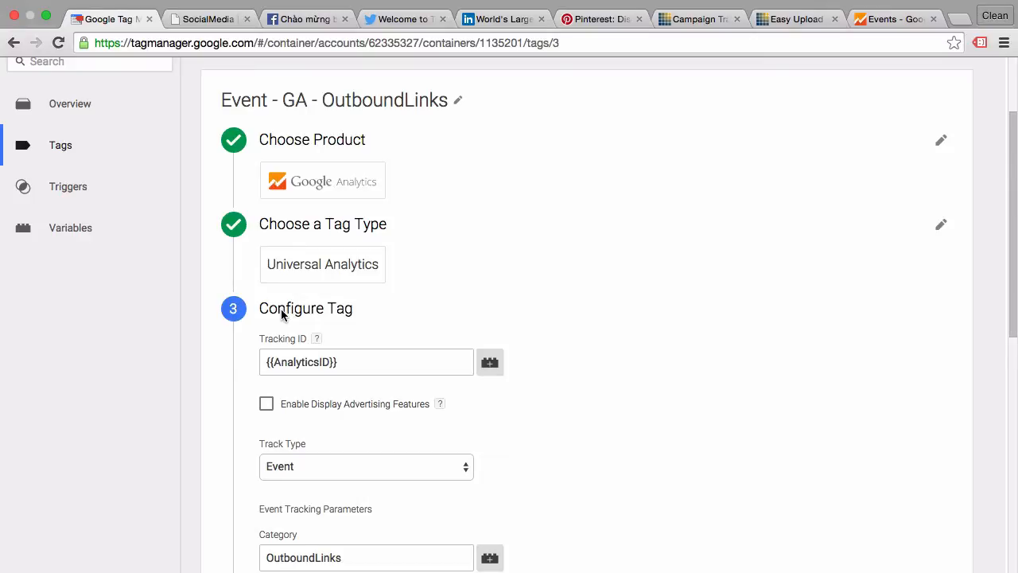
mouse_move(269, 311)
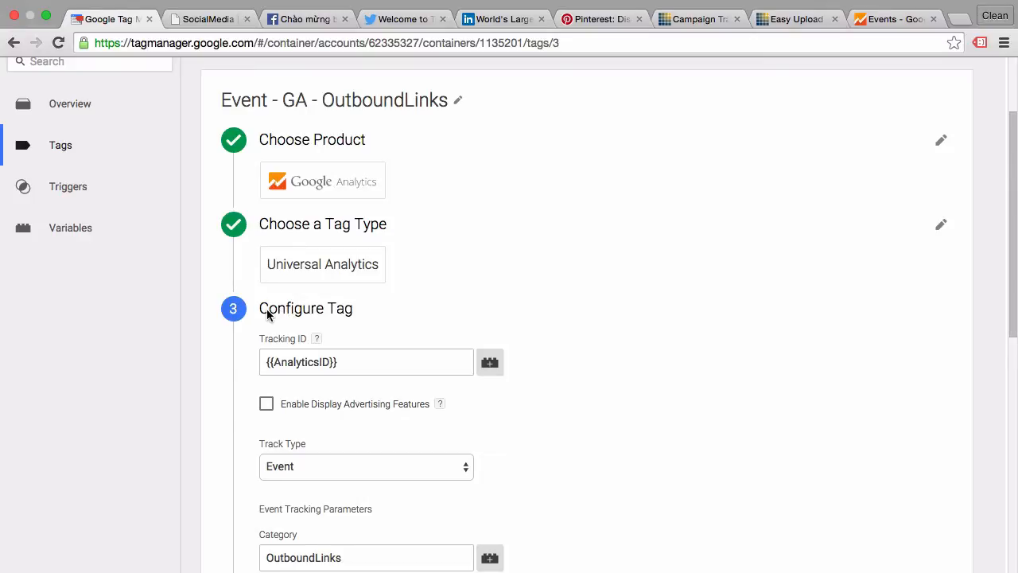
mouse_move(251, 311)
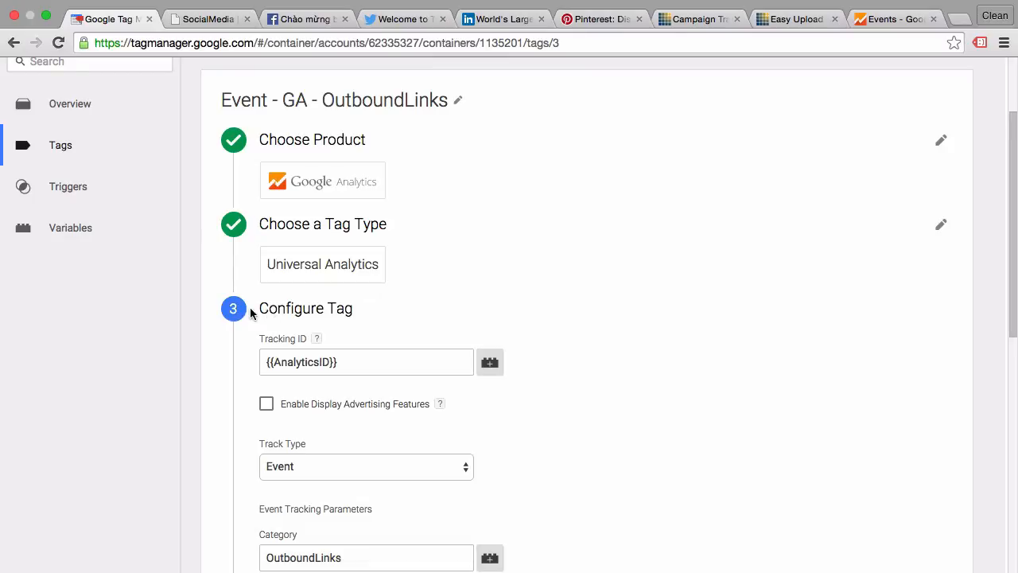
mouse_move(242, 312)
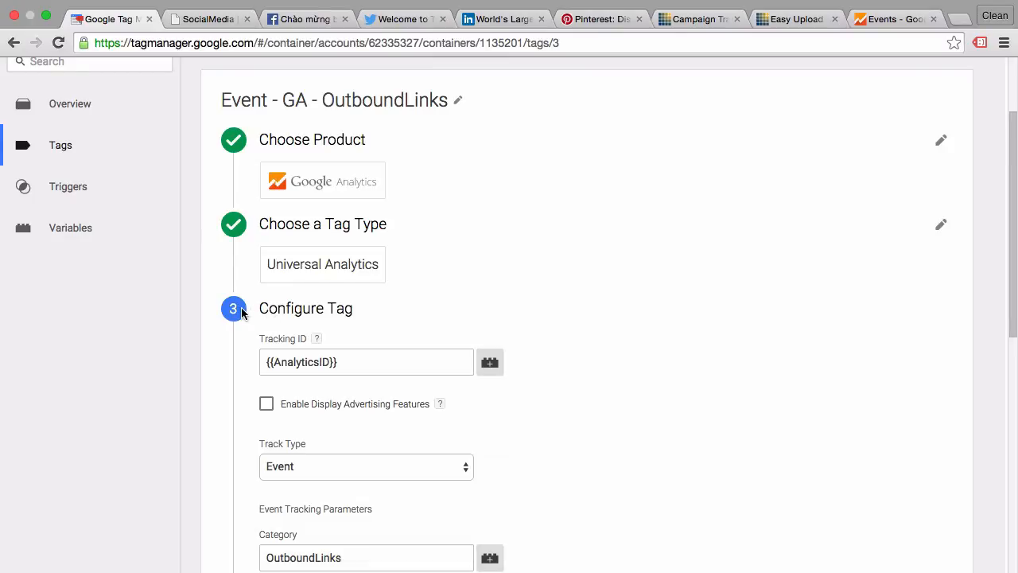
mouse_move(261, 313)
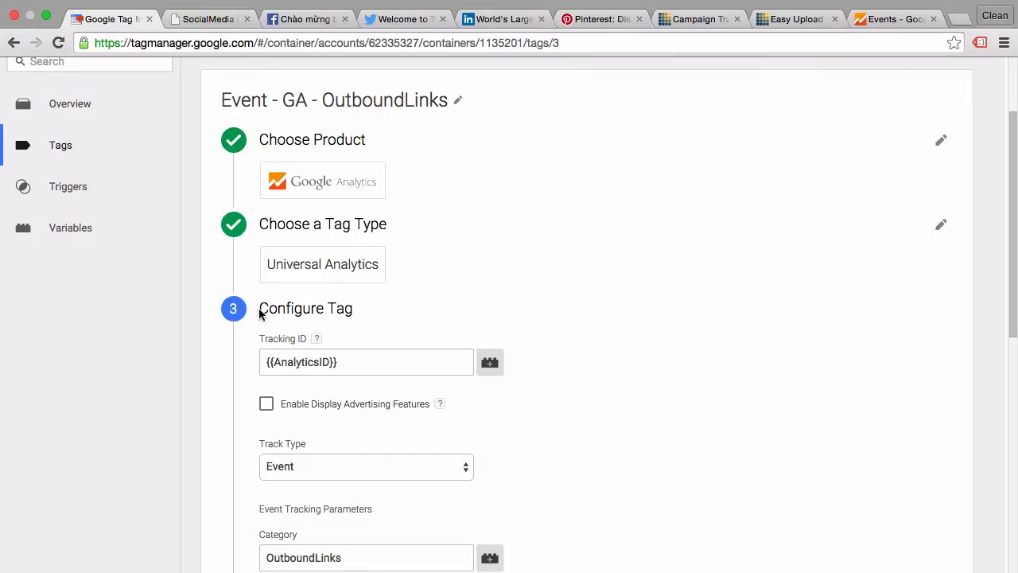
scroll("down", 3)
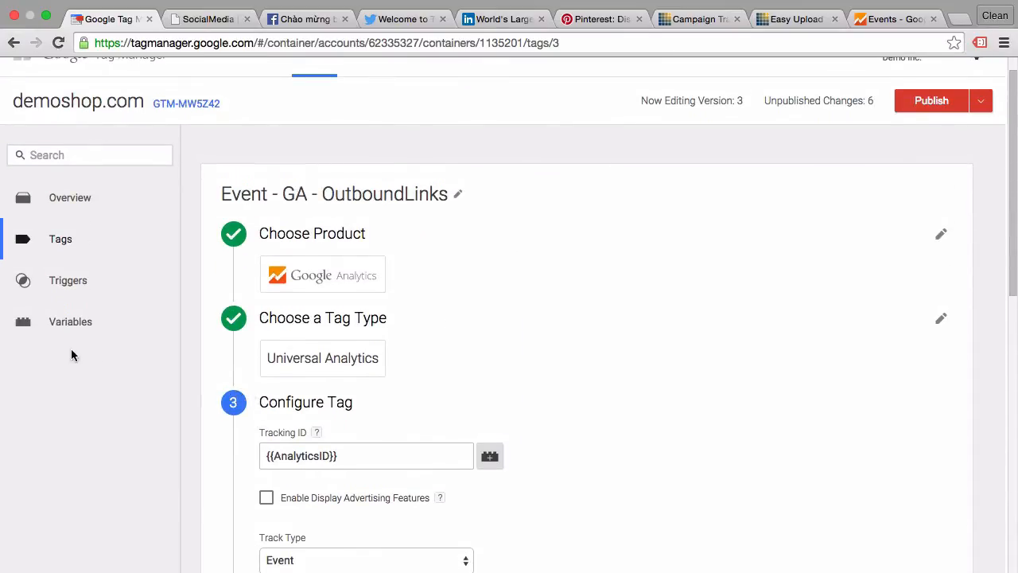
Step: Create a new container variable and name it 'OutboundLinkTable'
left_click(70, 321)
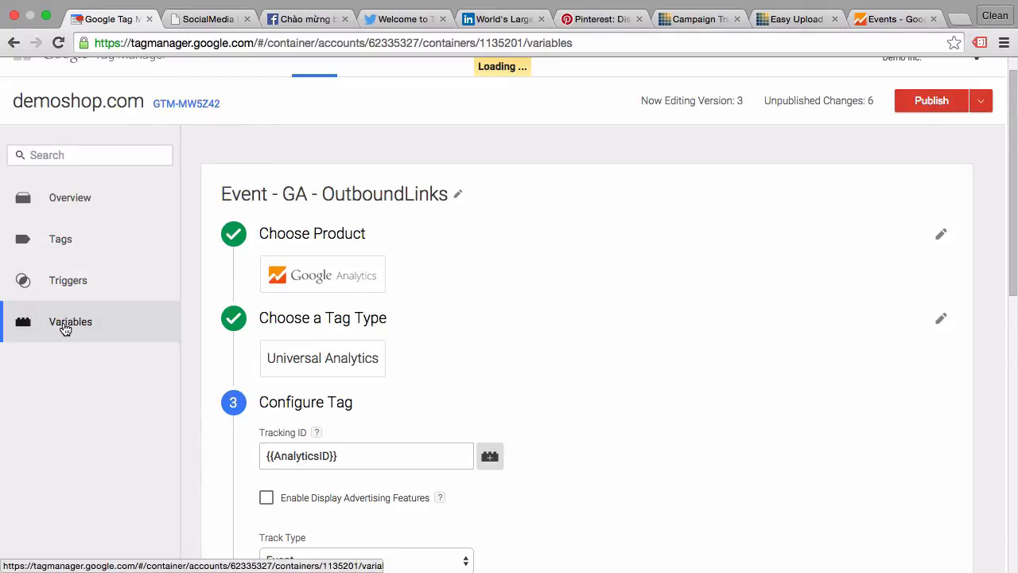
left_click(70, 322)
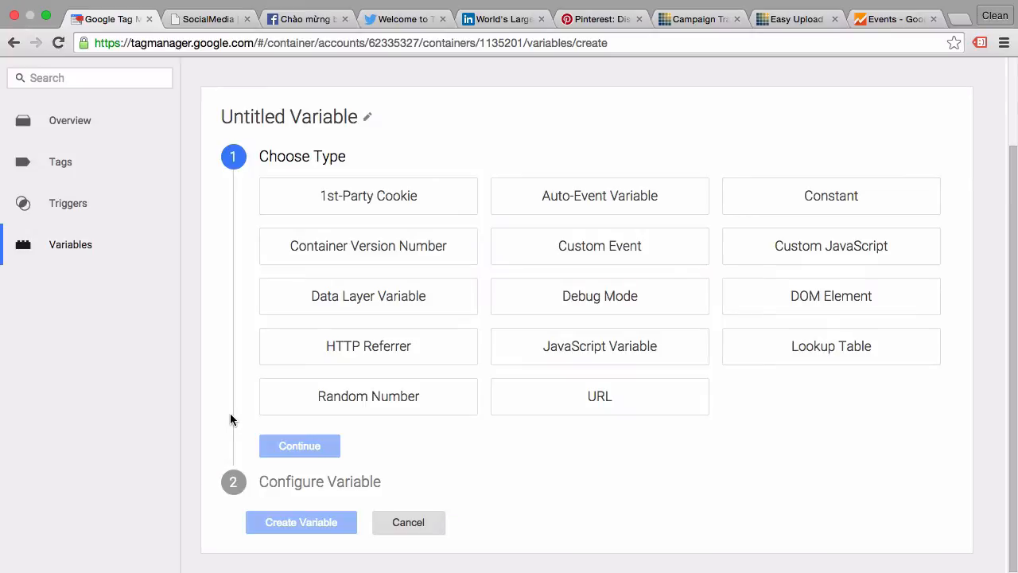
left_click(286, 116)
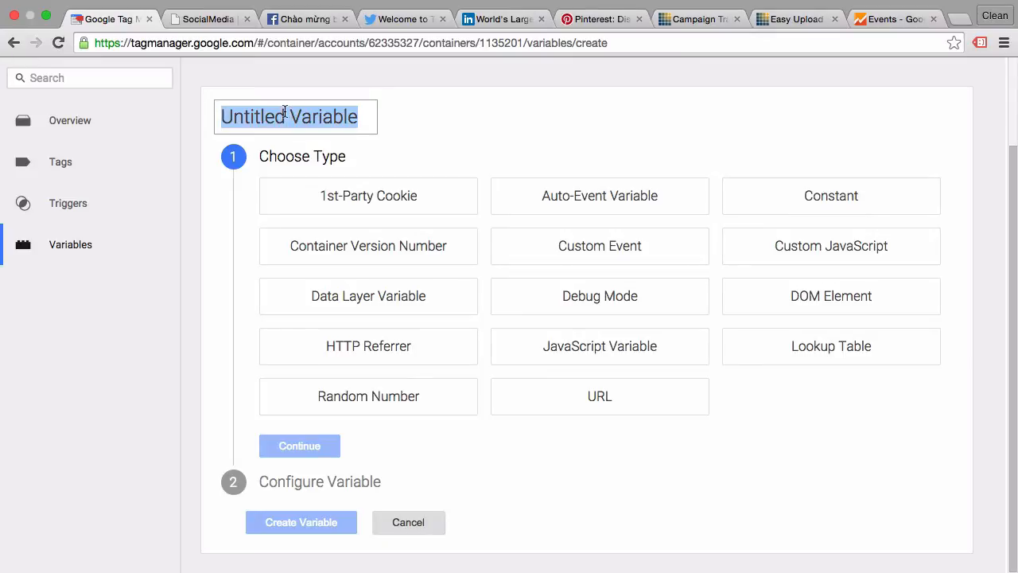
type("O")
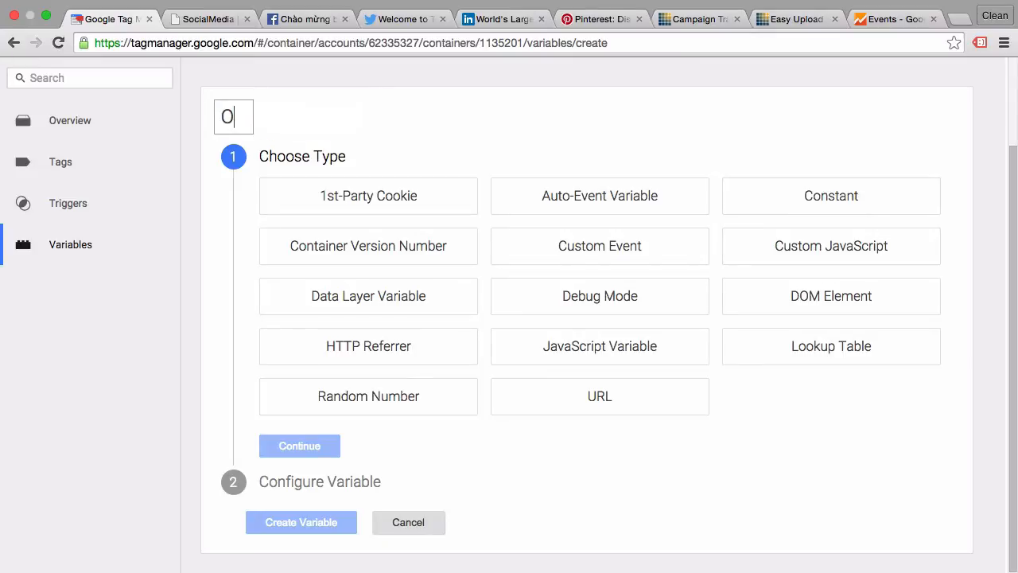
type("utbound")
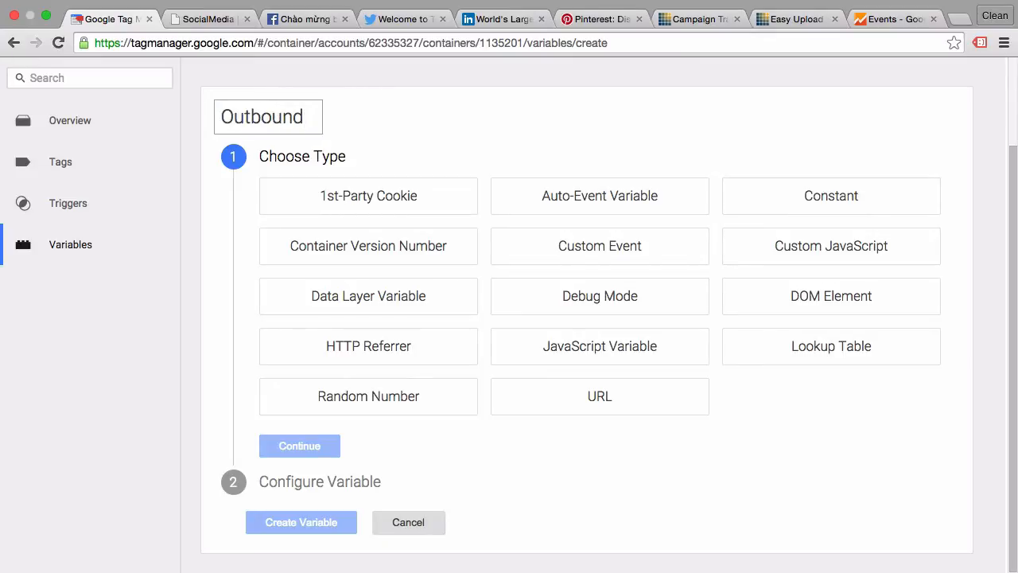
type("Lin")
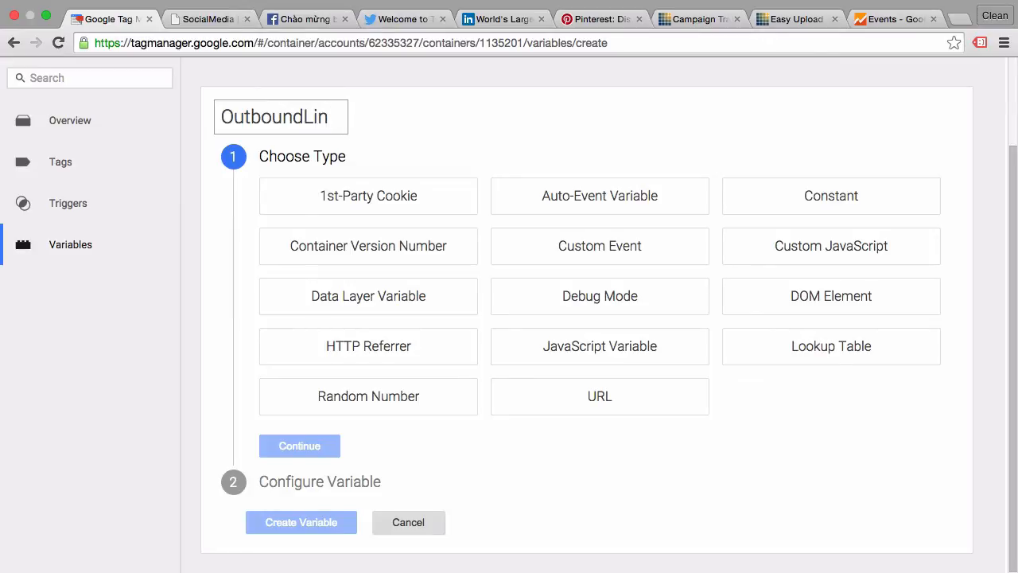
type("k")
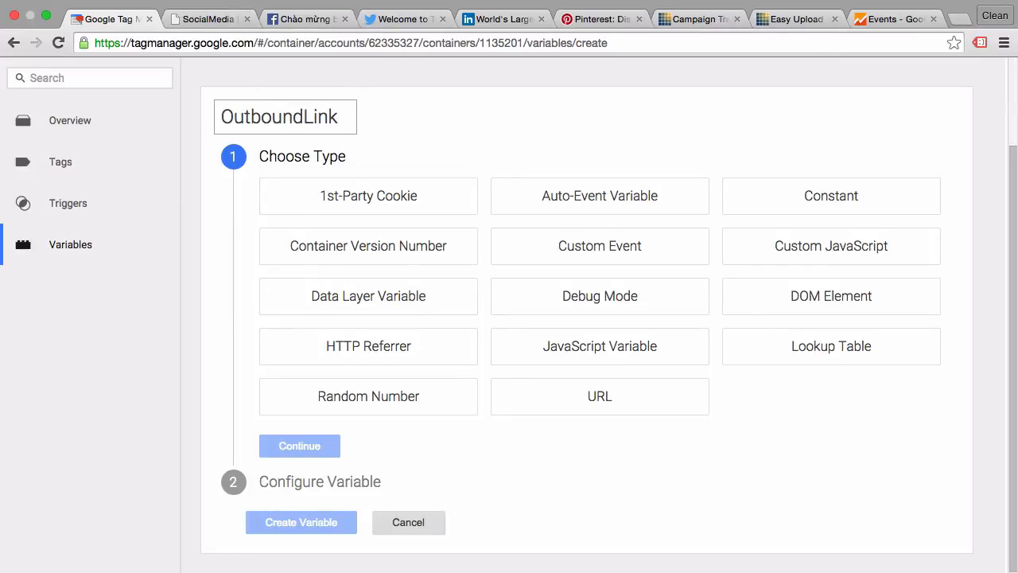
type("Table")
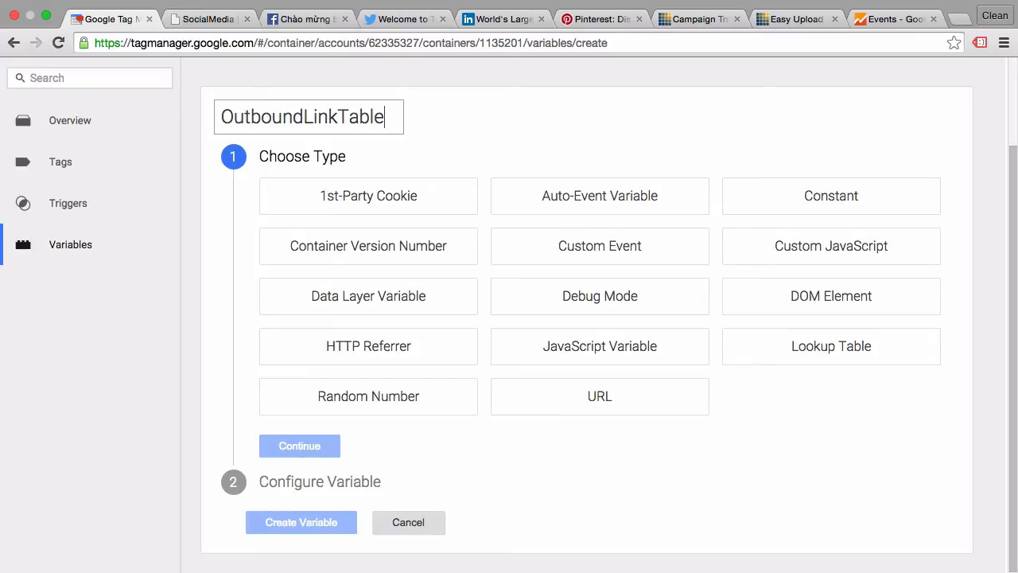
mouse_move(847, 407)
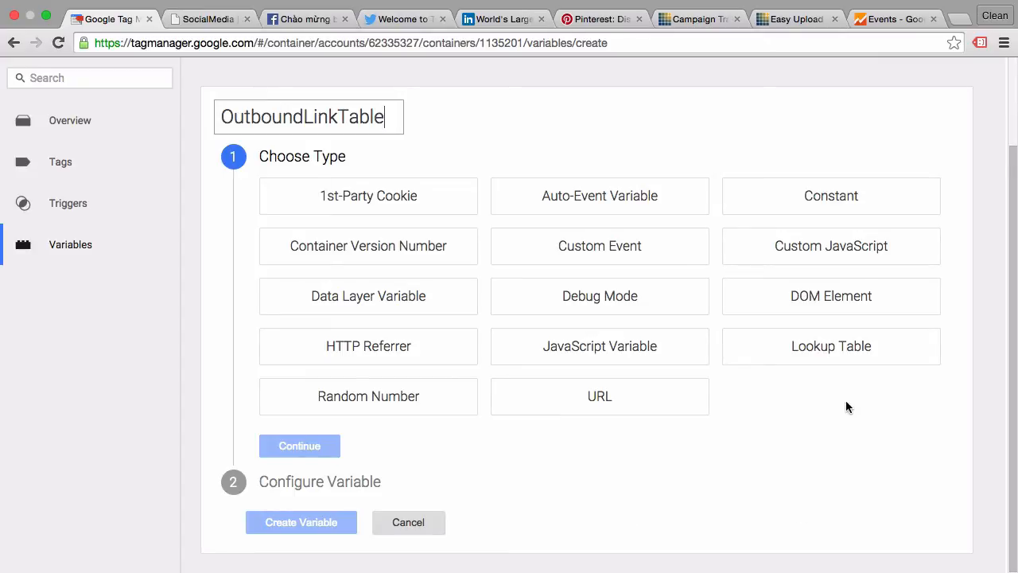
Step: Make the variable a Lookup Table with {{Click URL}} as its input variable
left_click(830, 347)
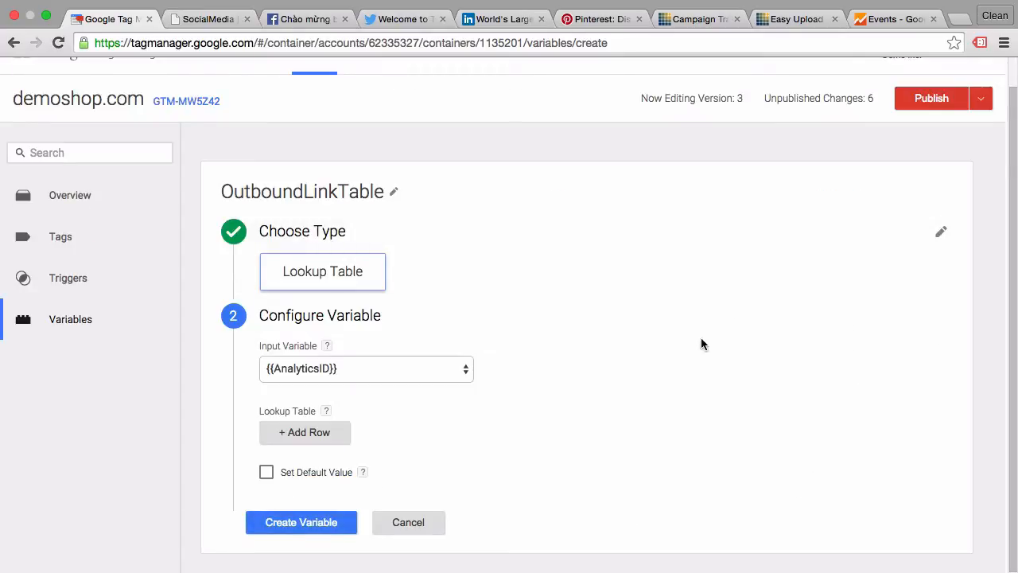
mouse_move(555, 357)
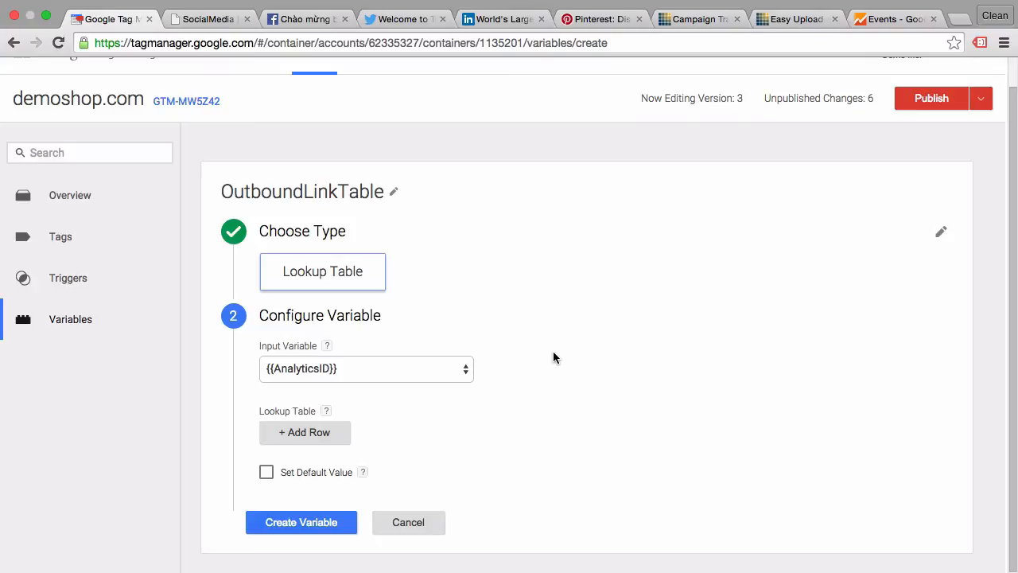
left_click(366, 369)
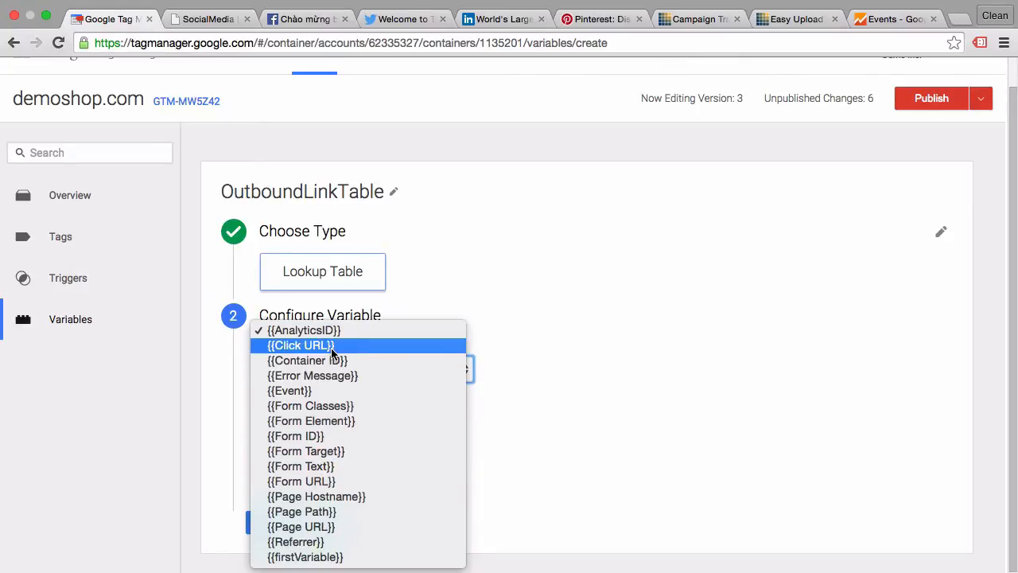
left_click(299, 345)
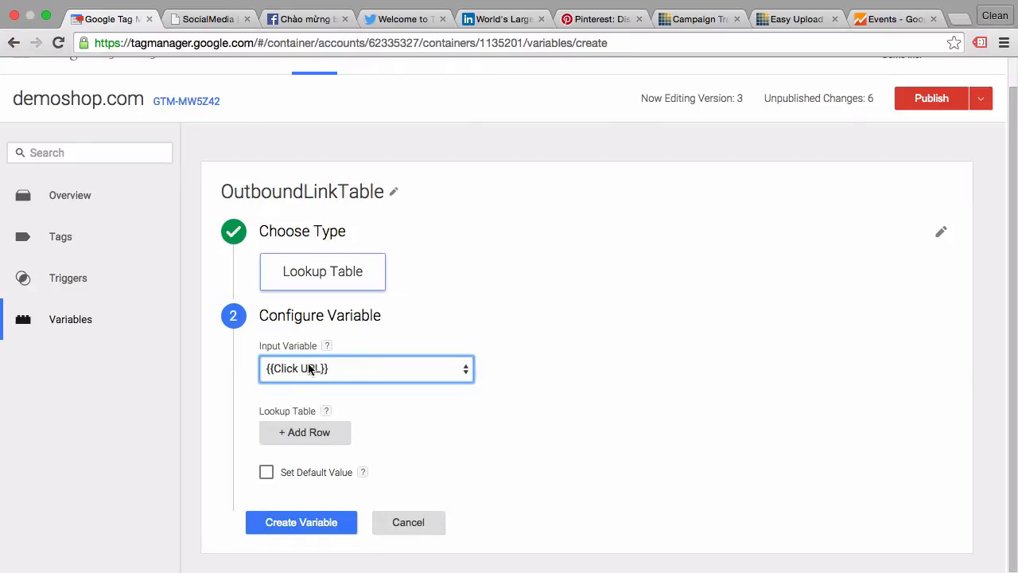
Step: Add rows until the lookup table has four empty input/output rows
left_click(304, 433)
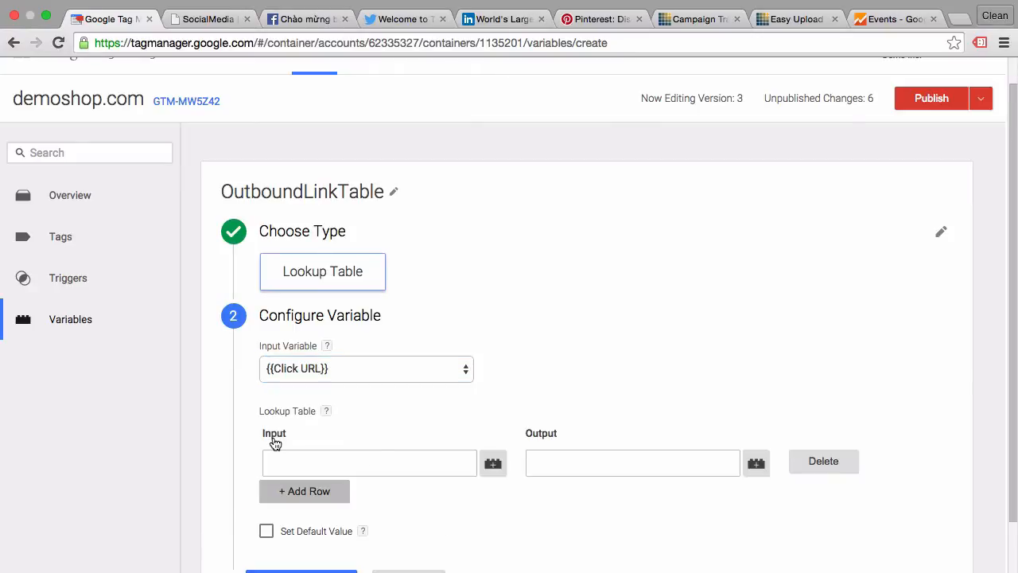
left_click(303, 490)
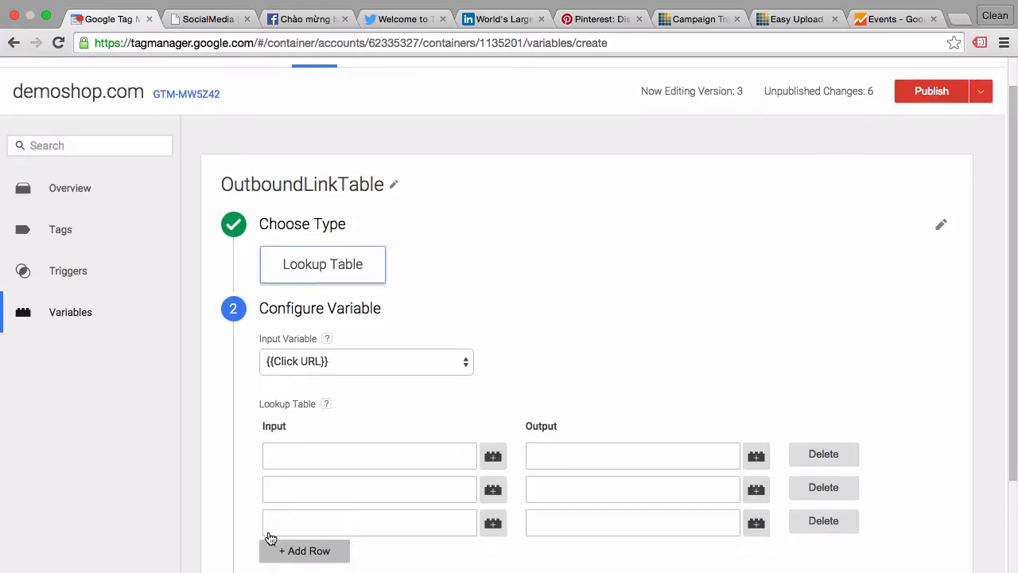
left_click(304, 551)
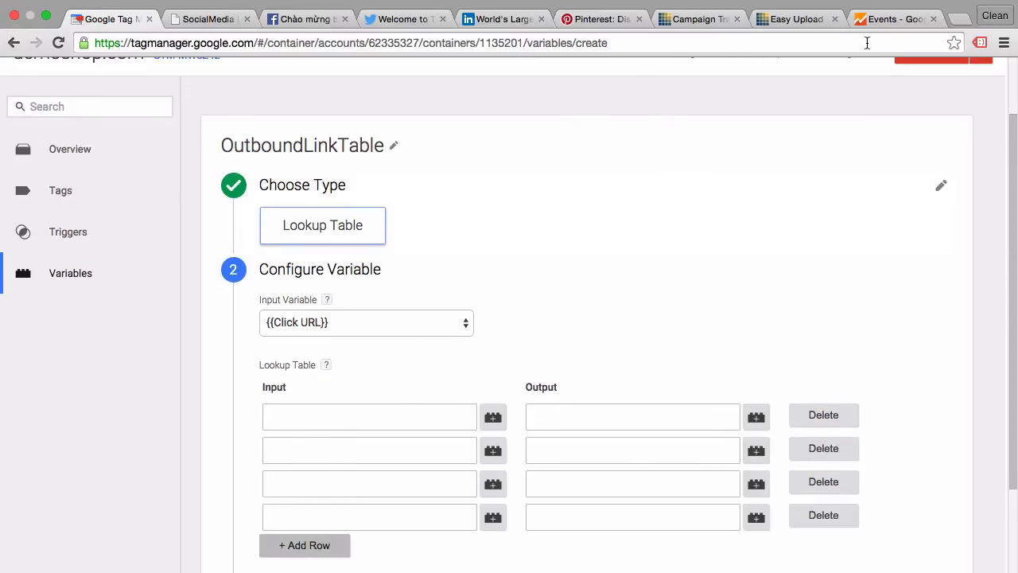
left_click(893, 19)
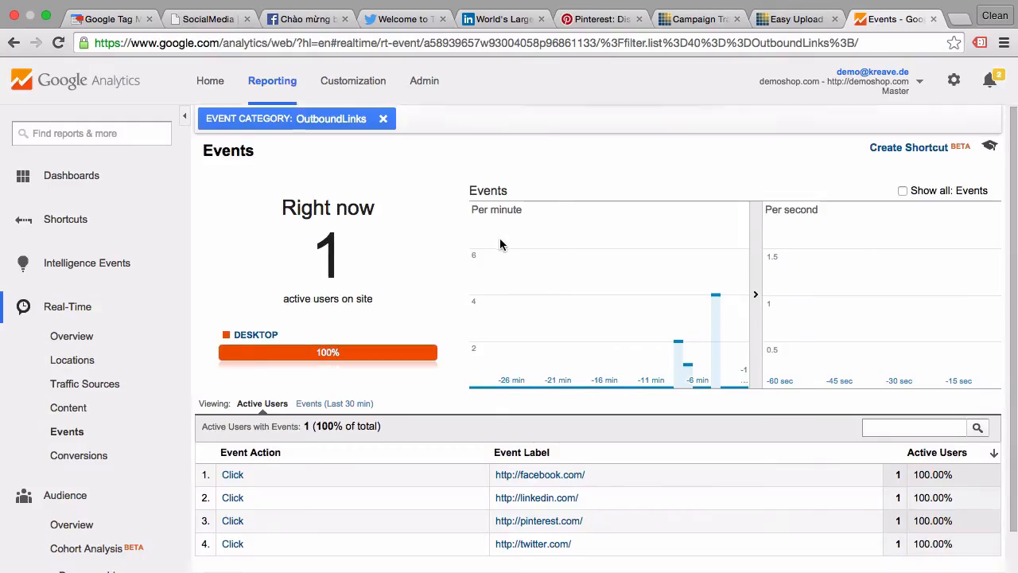
scroll("down", 3)
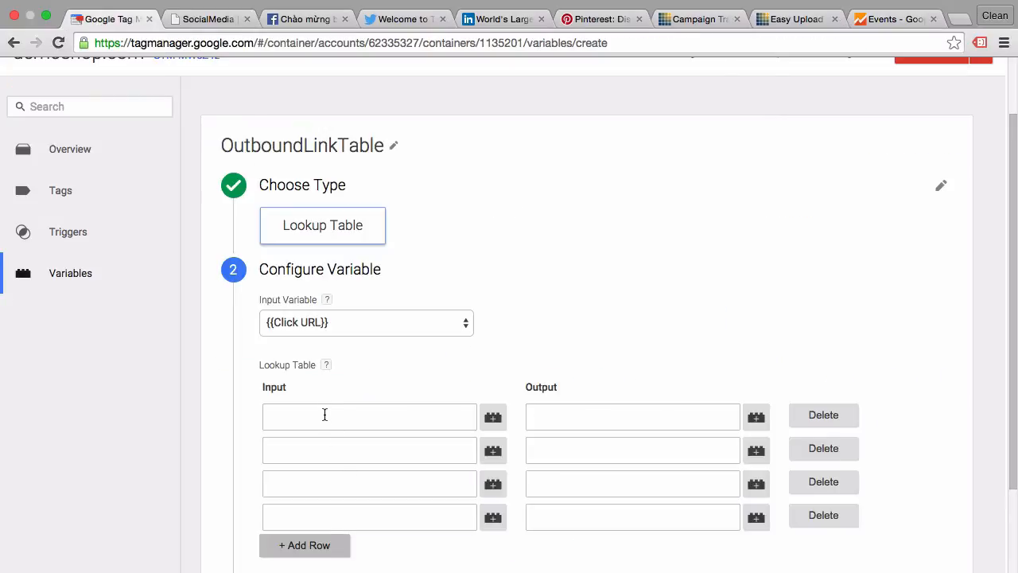
type("http://facebook.com/")
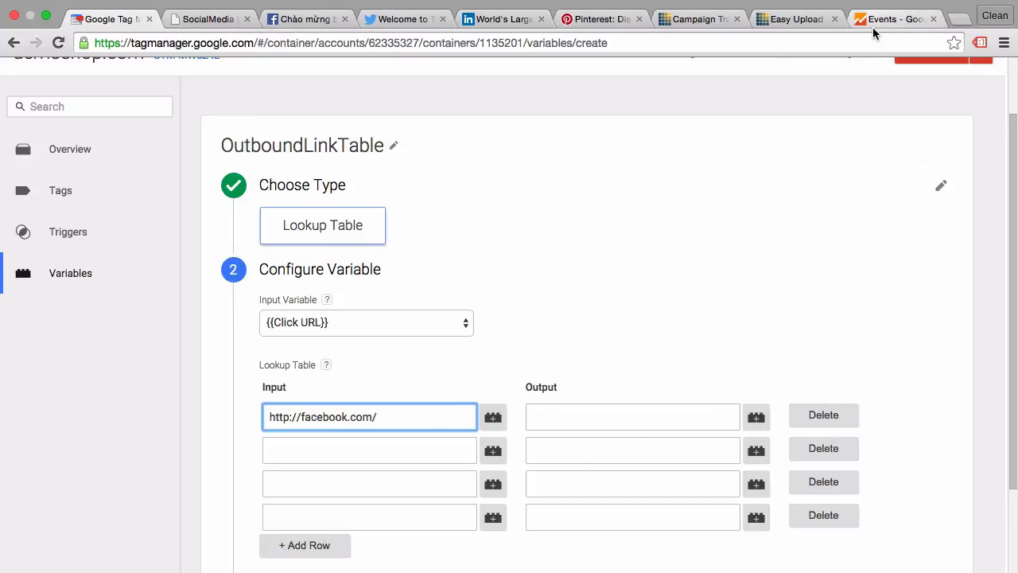
mouse_move(875, 31)
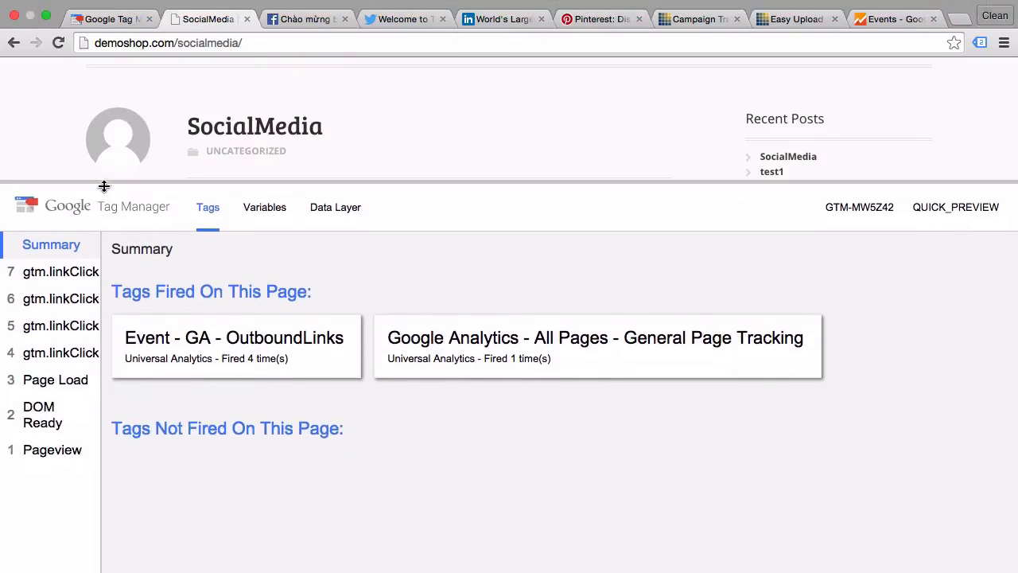
Step: Inspect the Click URL variable for each gtm.linkClick event in the preview panel
left_click(60, 353)
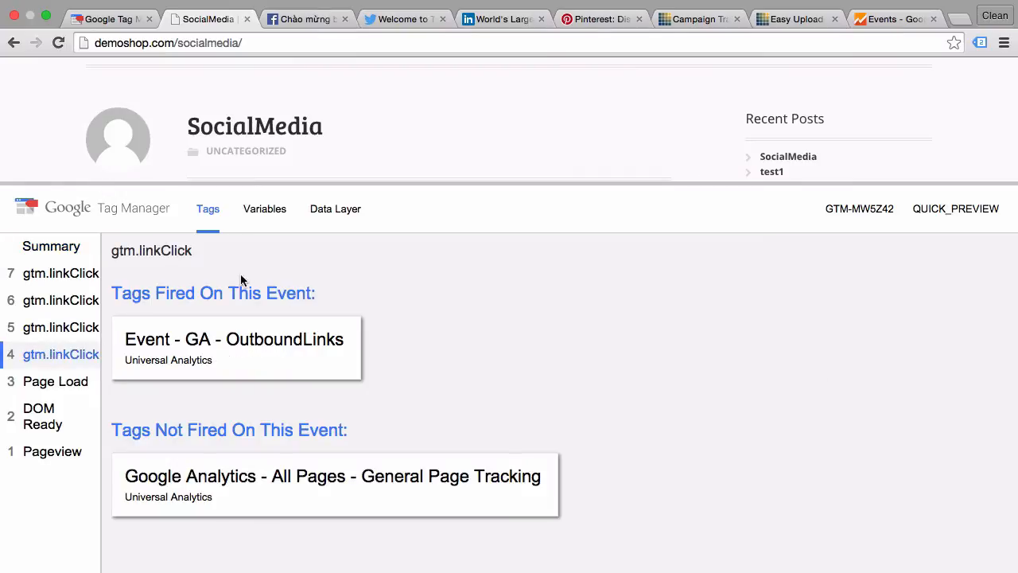
left_click(264, 208)
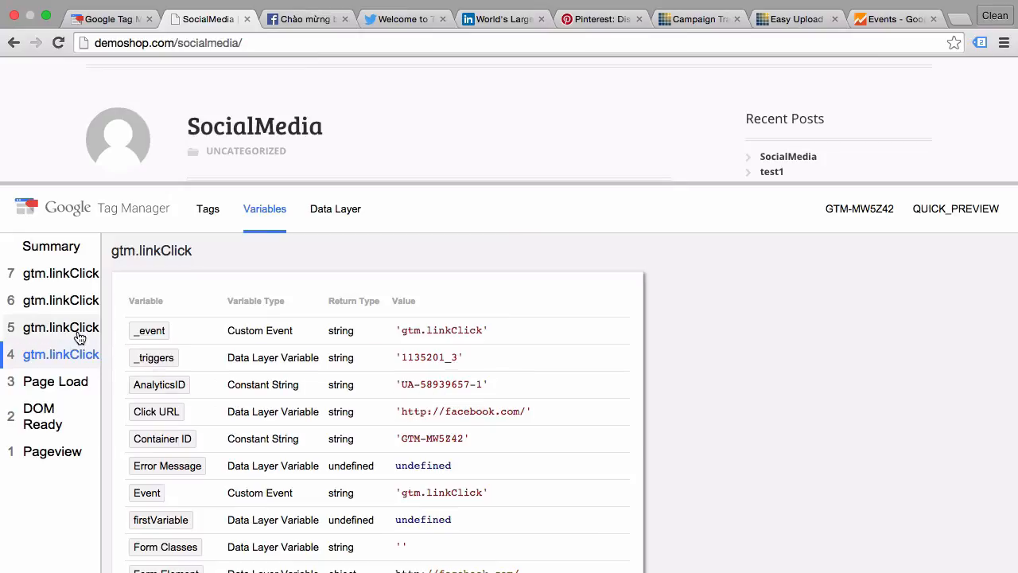
left_click(61, 328)
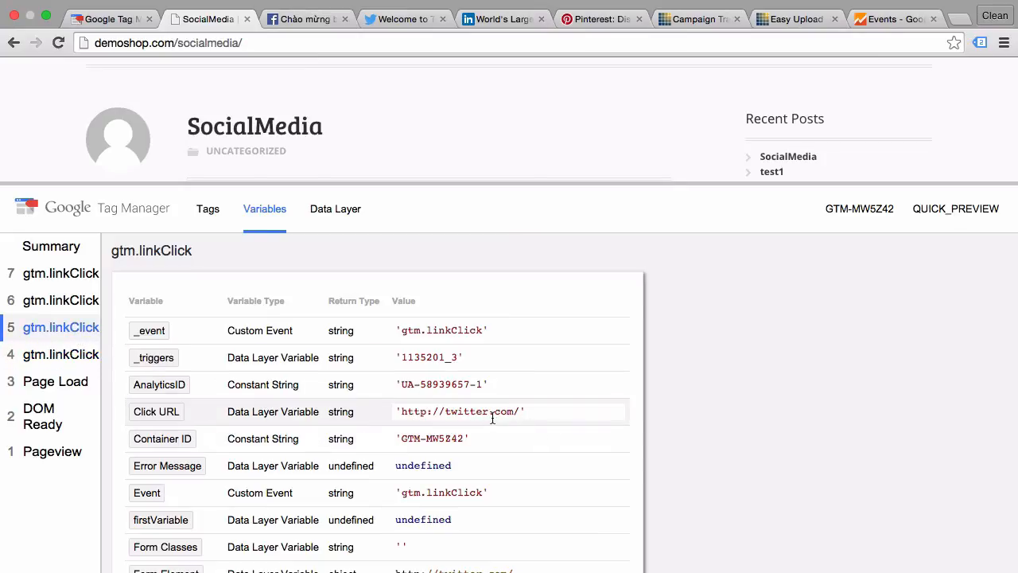
left_click(60, 299)
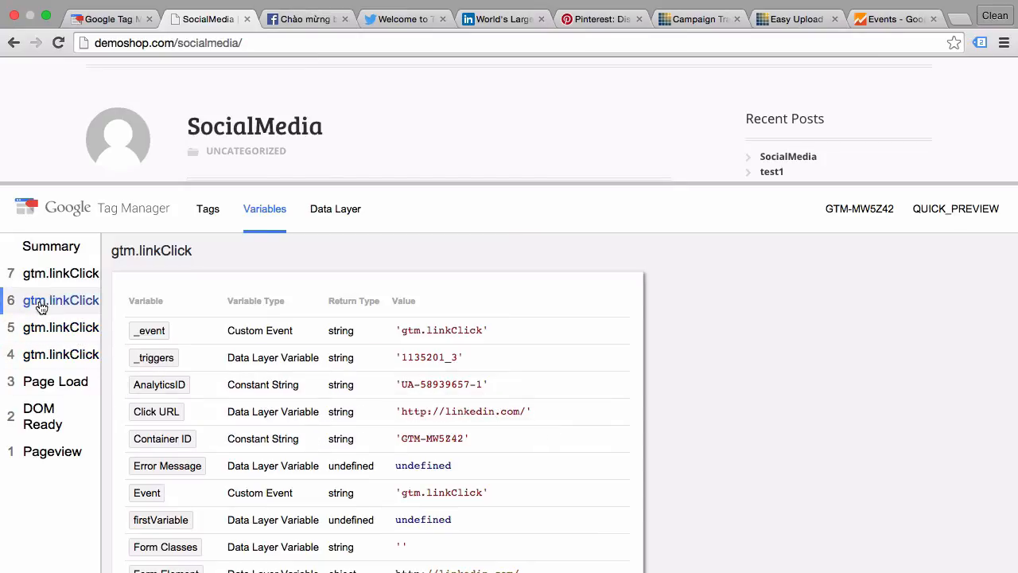
left_click(61, 274)
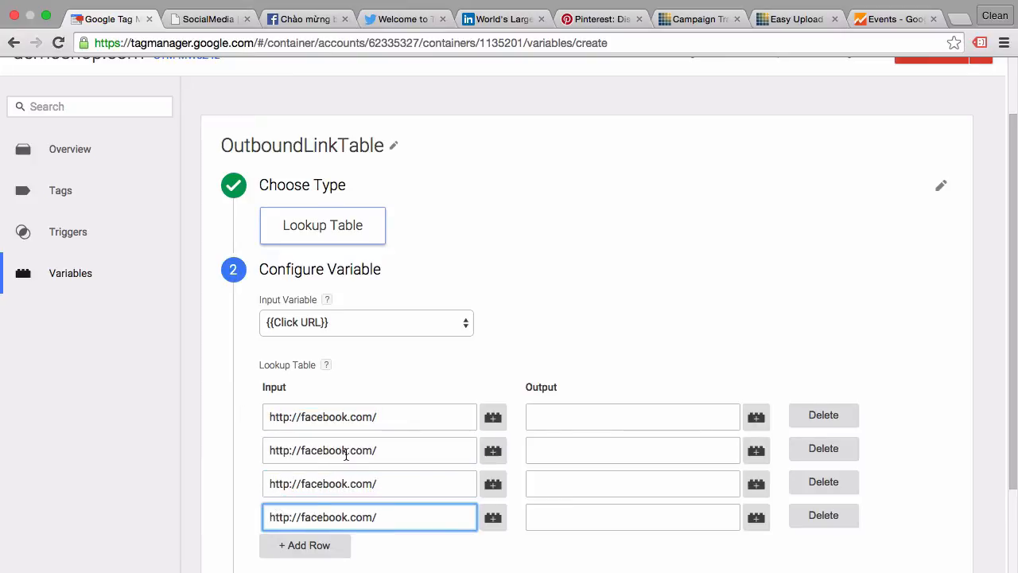
Step: Replace the domain in rows two to four with twitter, linkedin and pinterest
double_click(323, 450)
type("twitter")
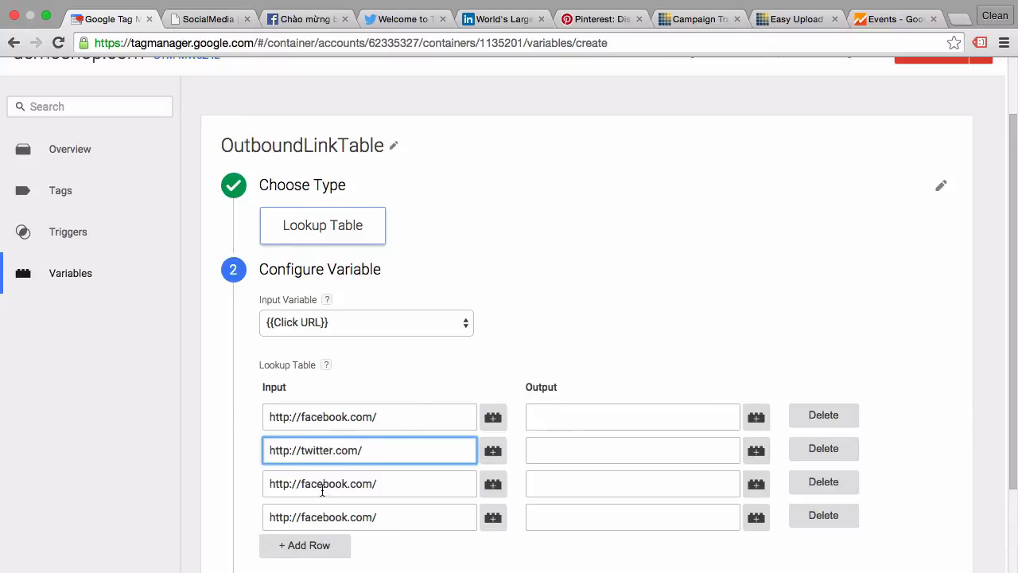
double_click(328, 484)
type("linkedin")
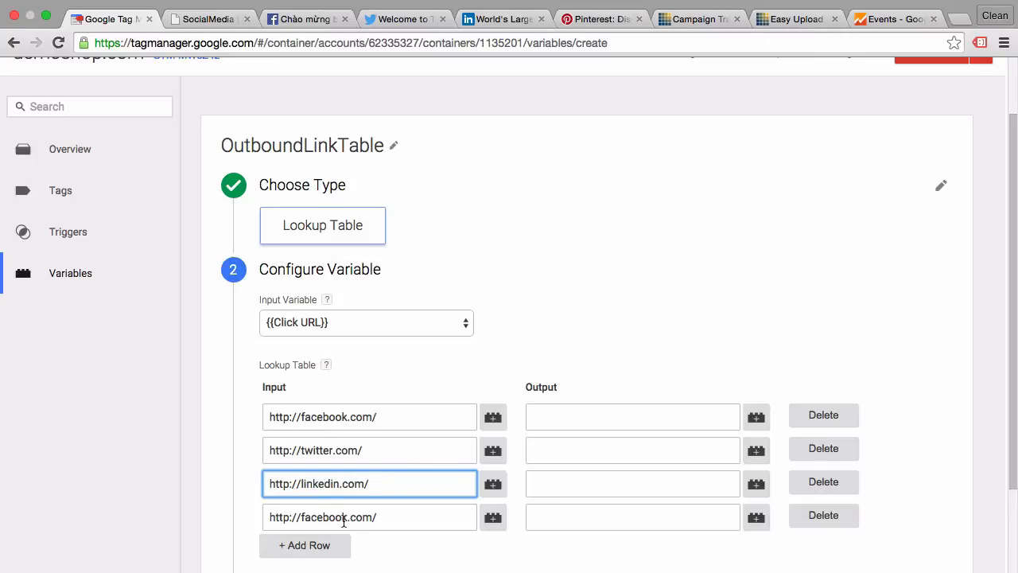
double_click(325, 518)
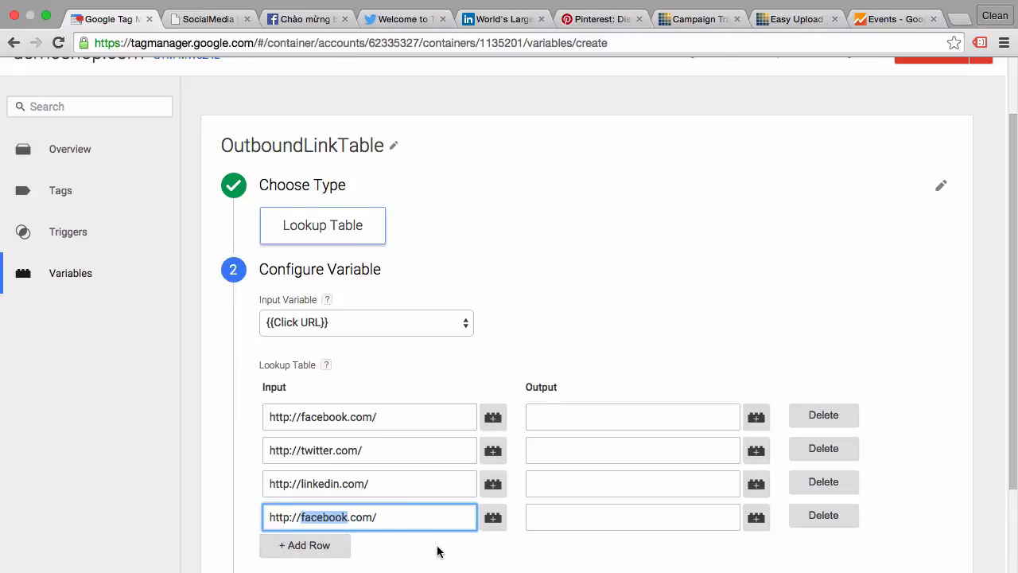
mouse_move(446, 548)
type("pinterest")
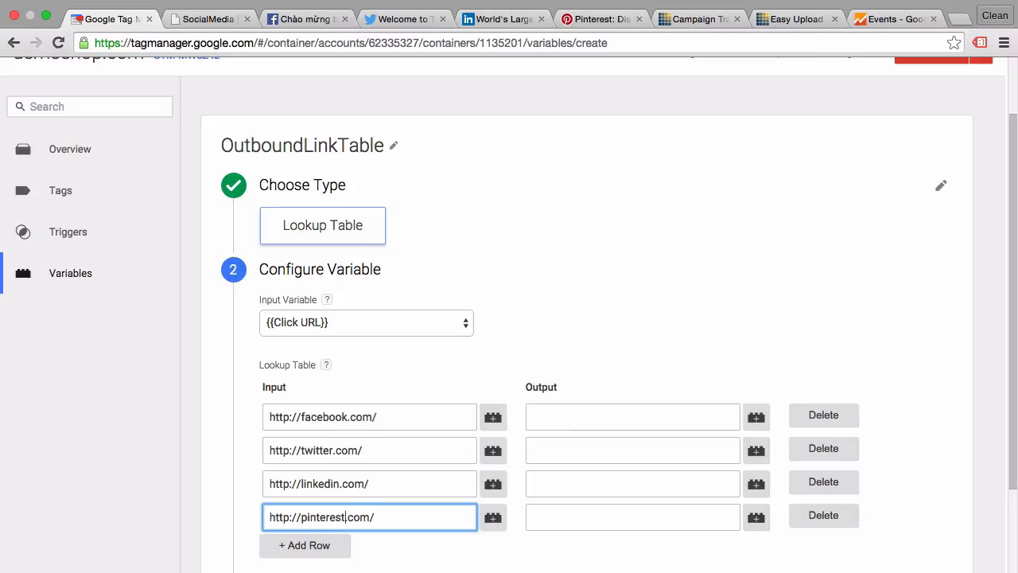
mouse_move(518, 420)
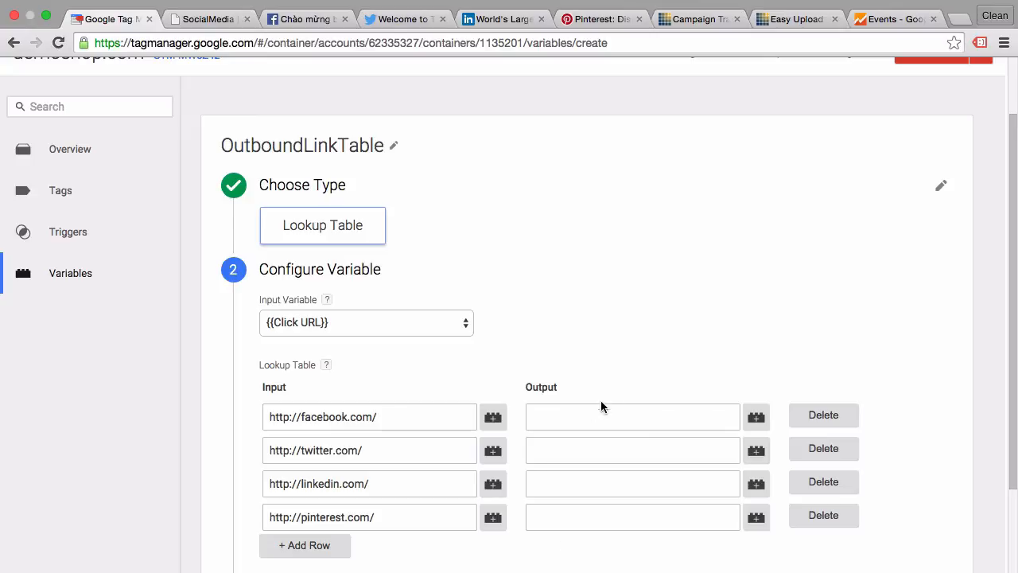
Step: Fill the lookup table outputs with Facebook, Twitter, LinkedIn and Pinterest for their URL rows
left_click(633, 417)
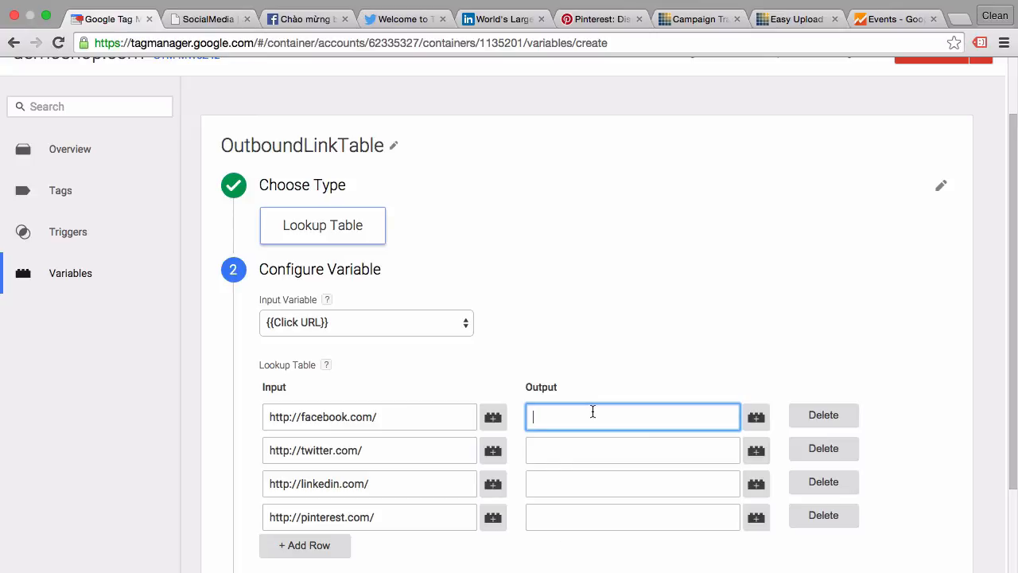
type("Facebook")
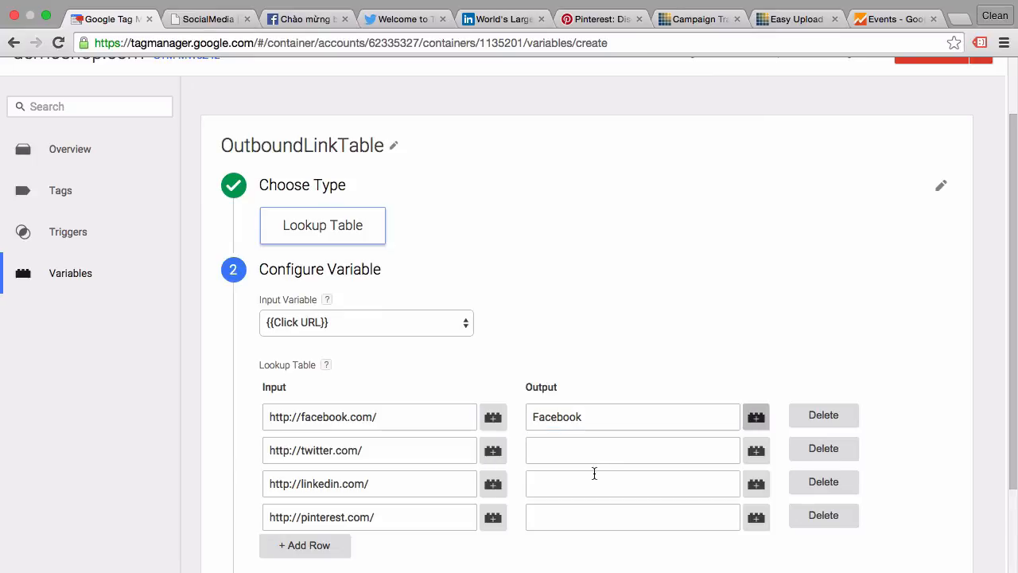
type("Twit")
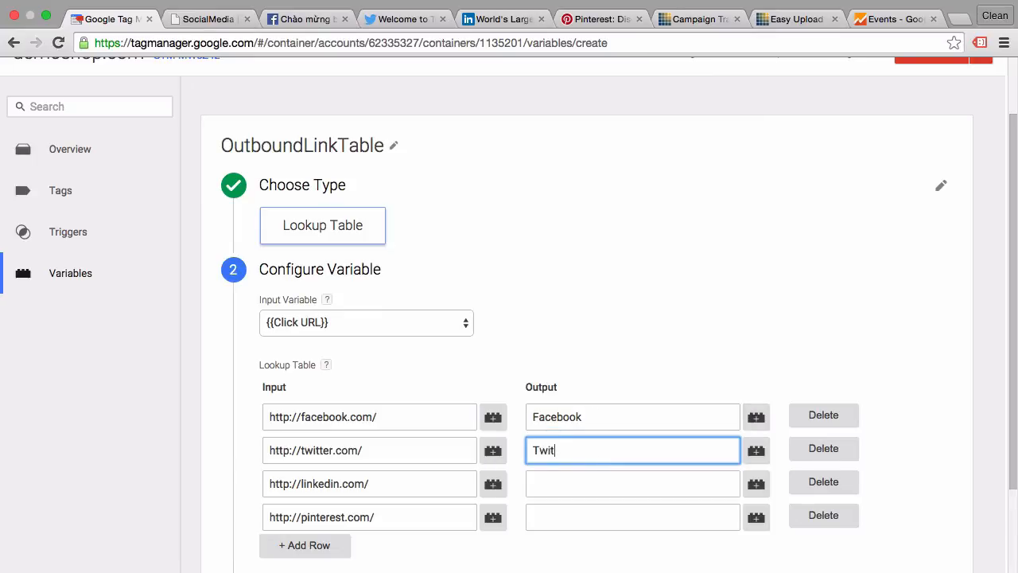
left_click(633, 484)
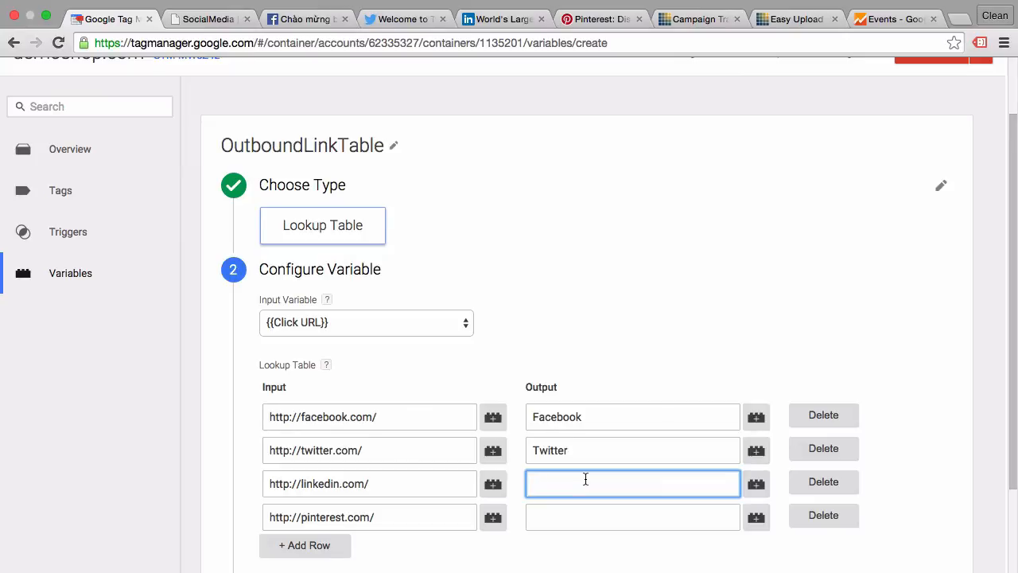
type("LinkedIN")
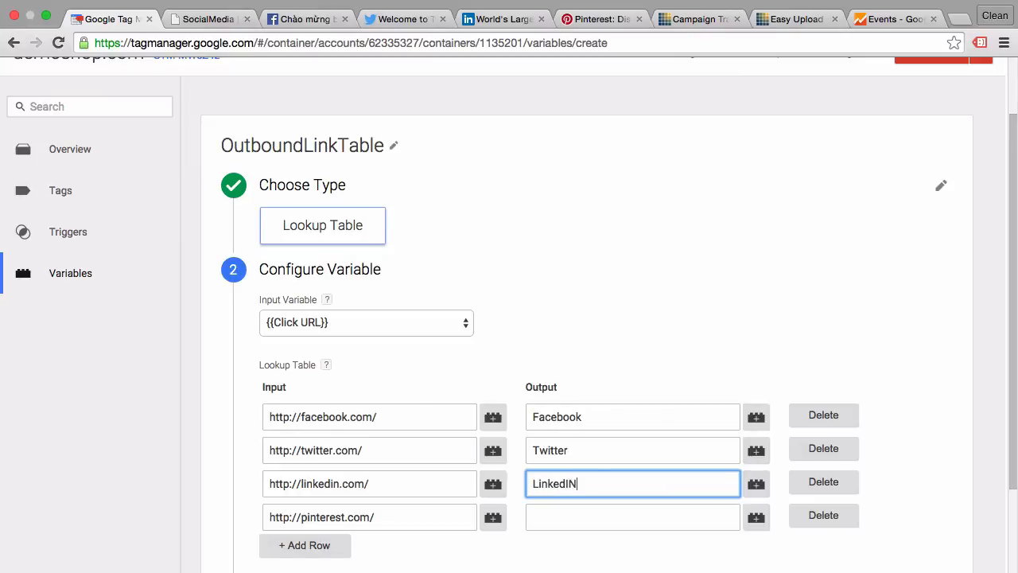
key("Backspace")
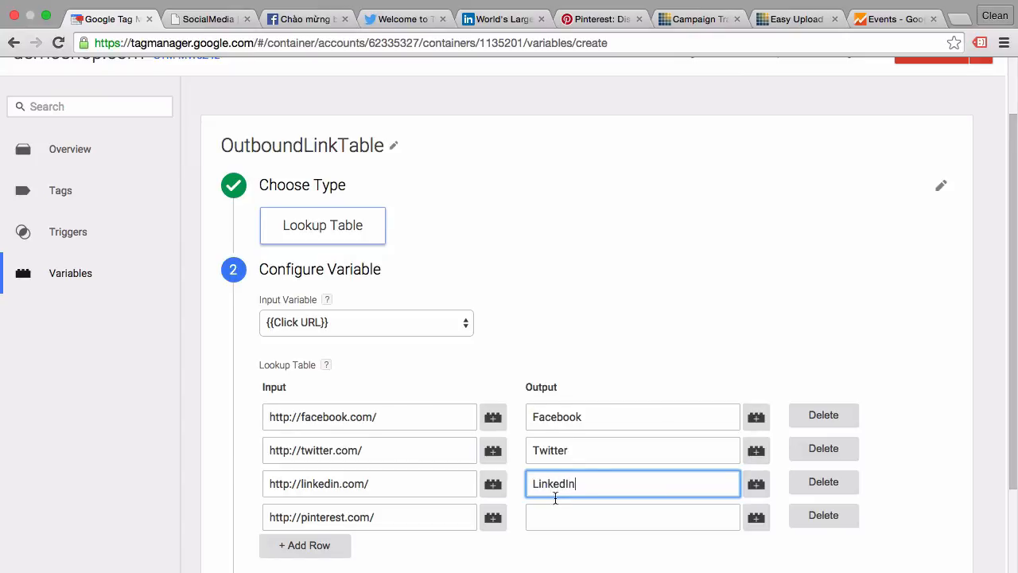
type("Pinterest")
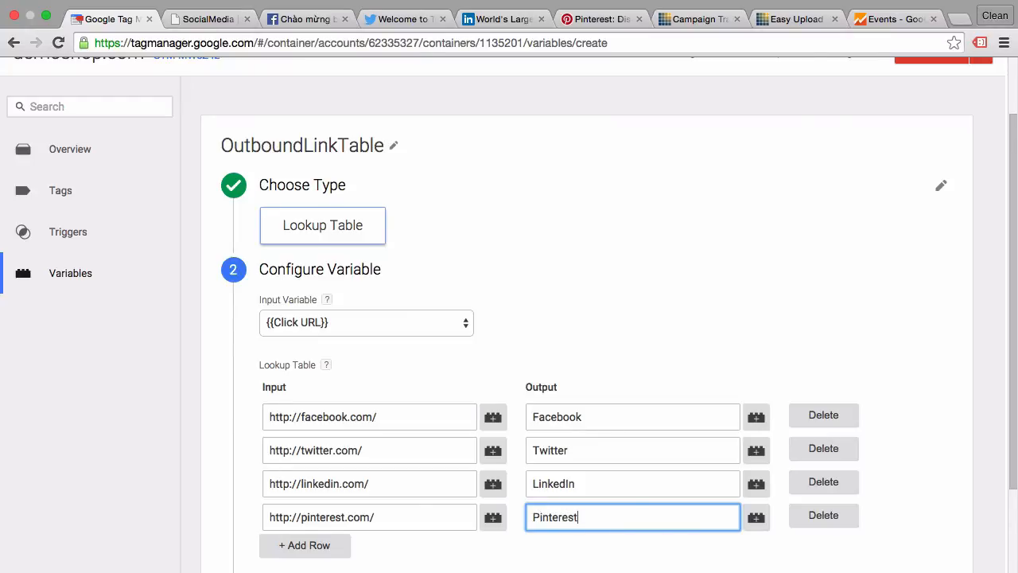
Step: Create the OutboundLinkTable variable and return to the tag list
scroll("down", 3)
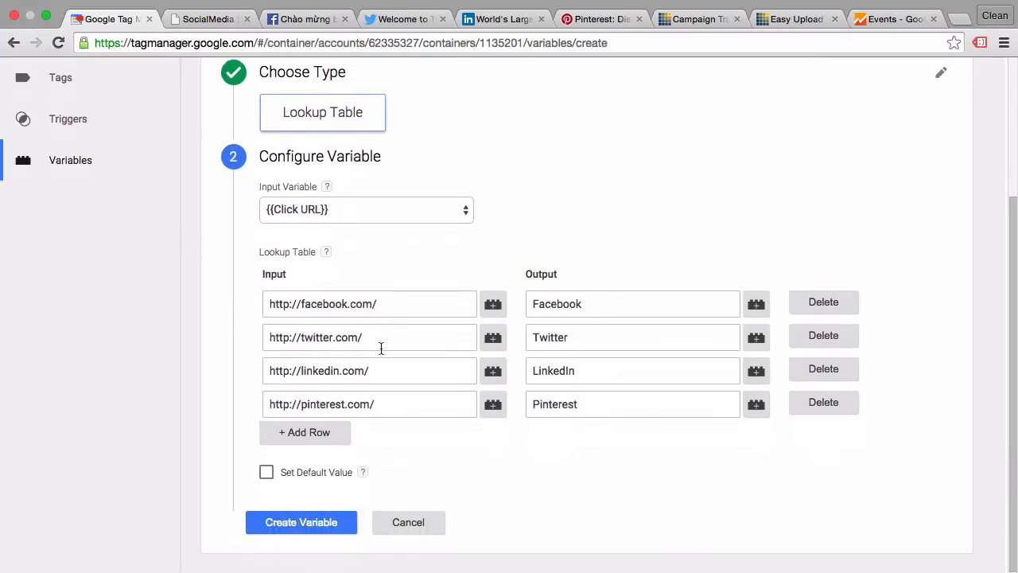
left_click(301, 522)
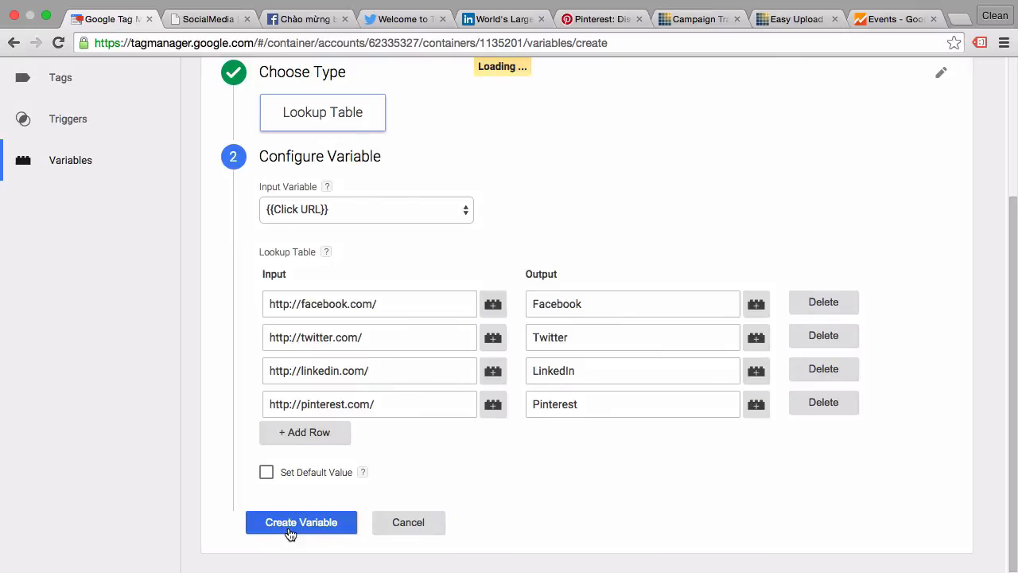
left_click(302, 521)
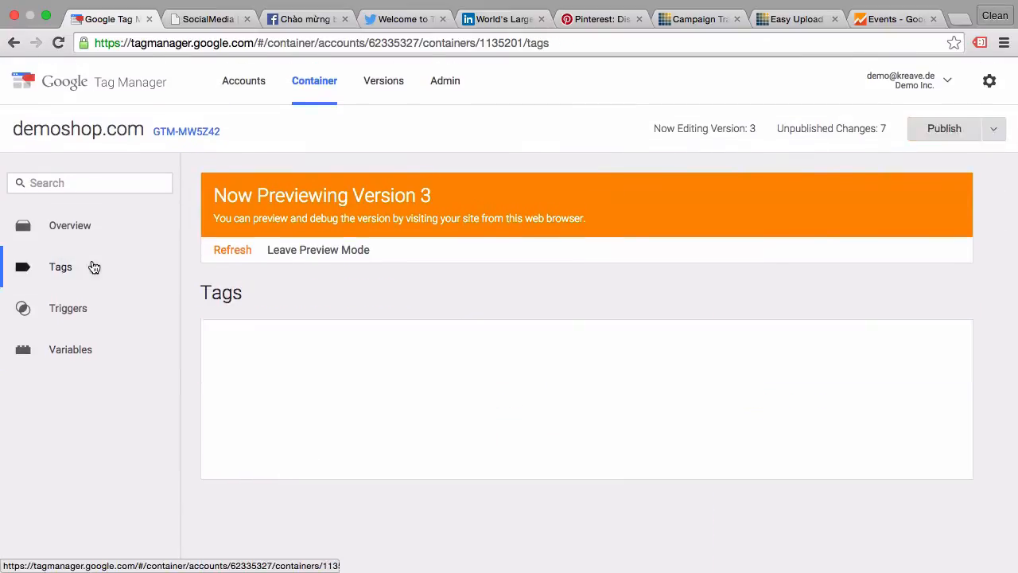
Step: Set the Event - GA - OutboundLinks tag's label to {{OutboundLinkTable}} instead of {{Click URL}}
left_click(60, 268)
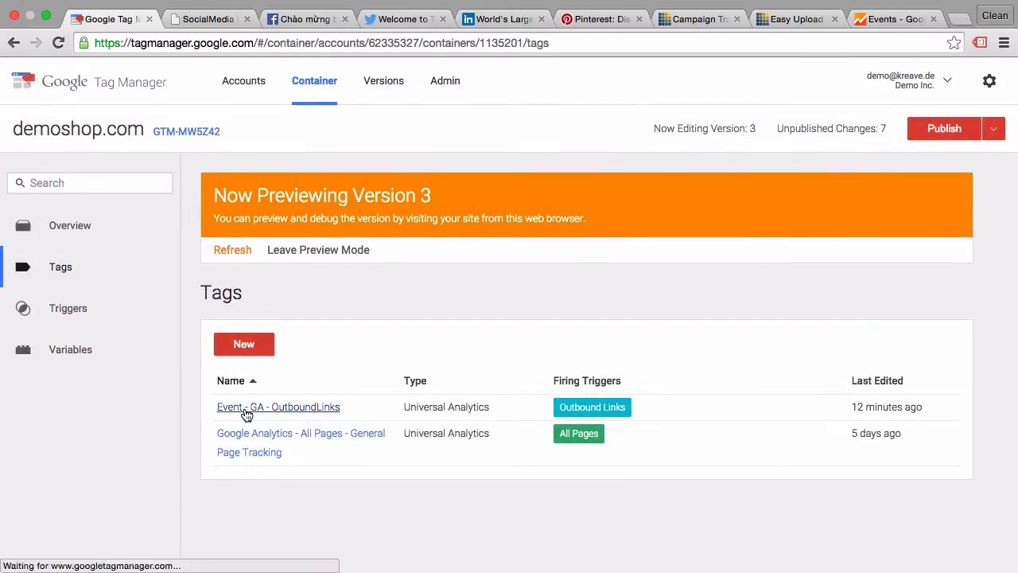
left_click(277, 407)
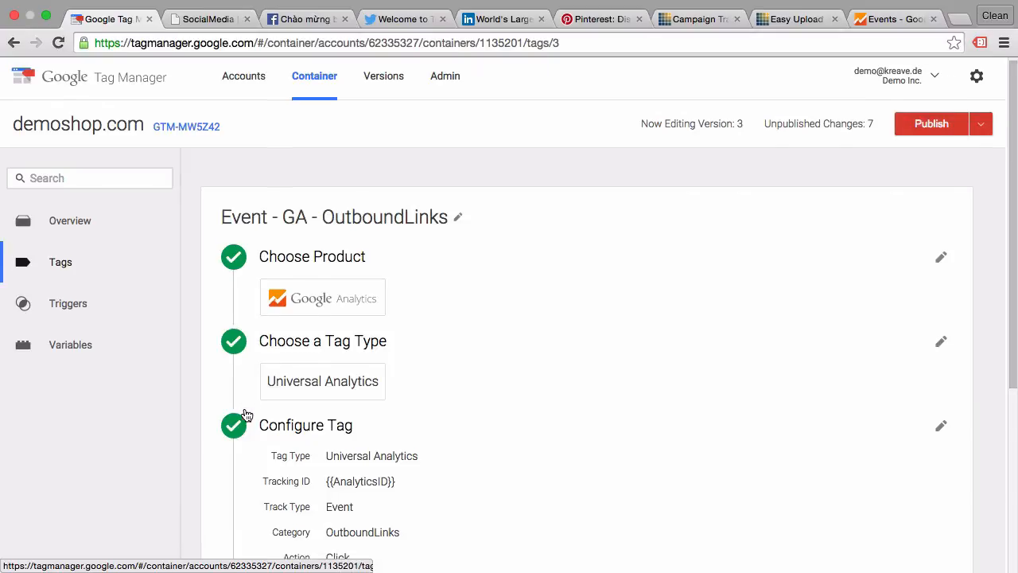
scroll("down", 3)
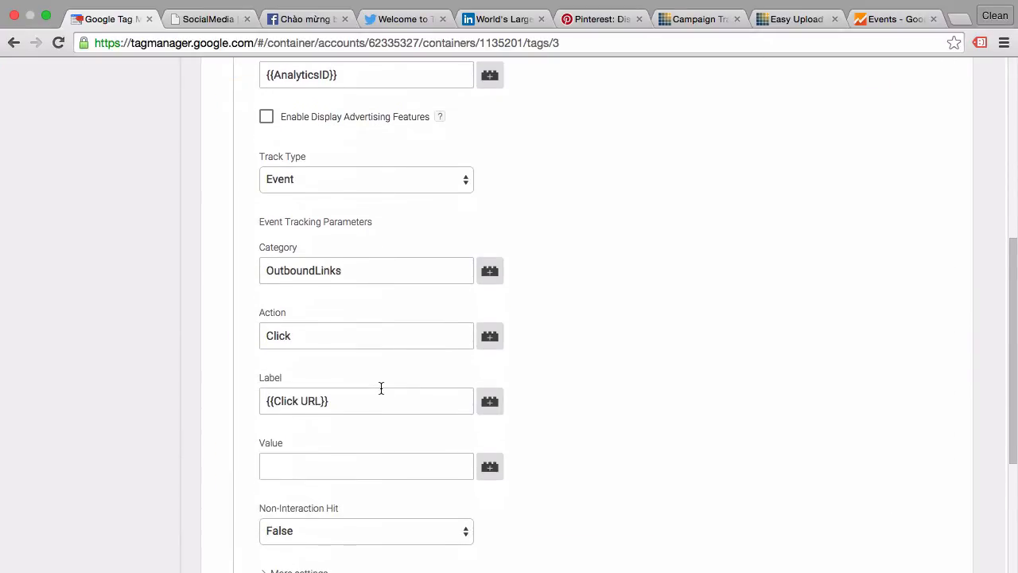
left_click(366, 401)
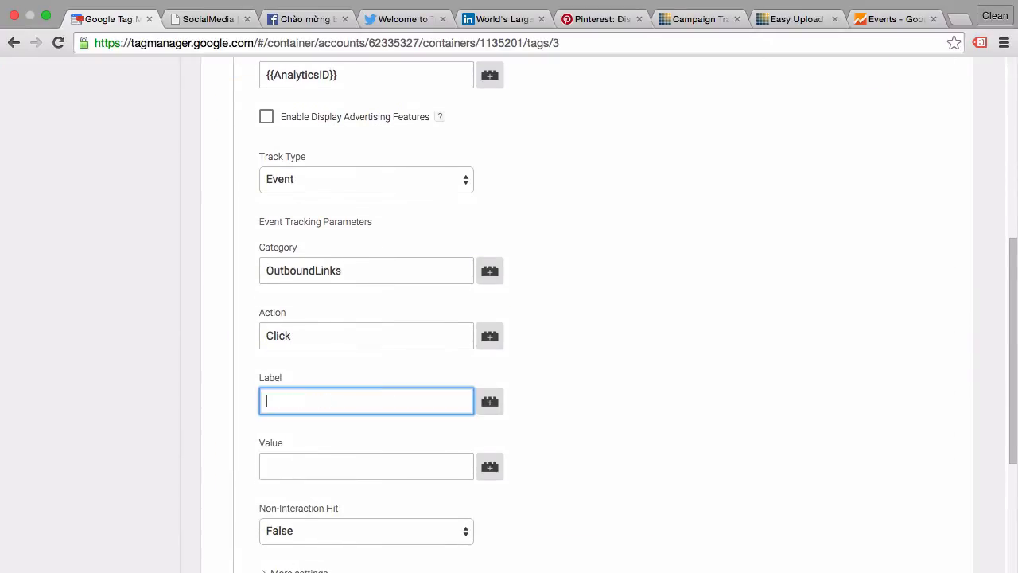
left_click(490, 401)
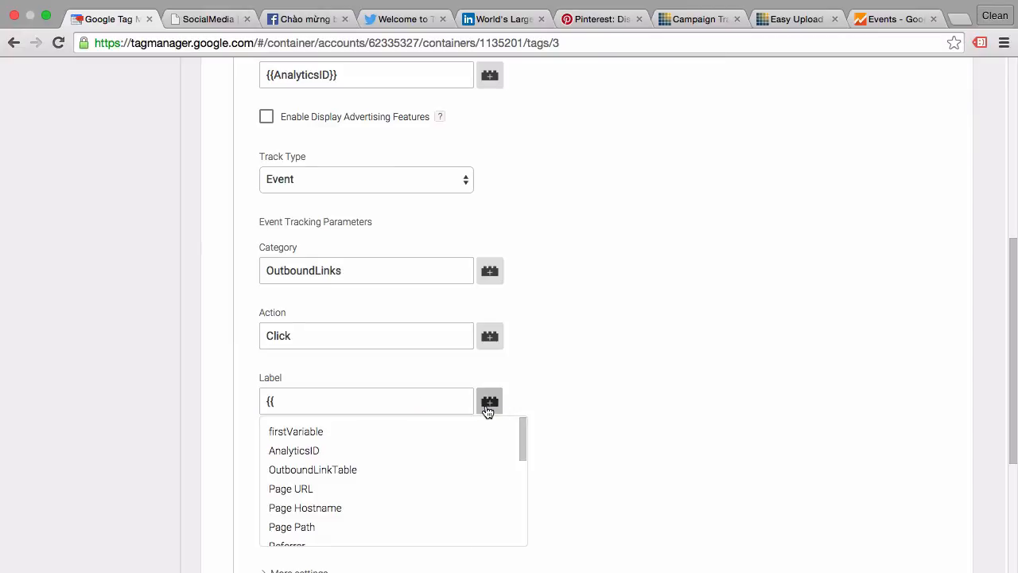
mouse_move(375, 455)
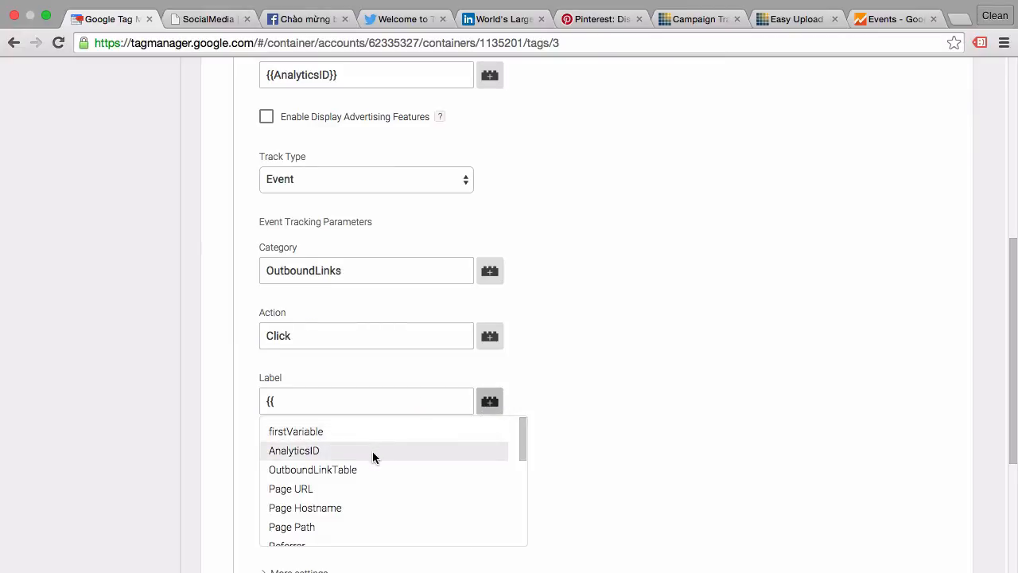
left_click(312, 470)
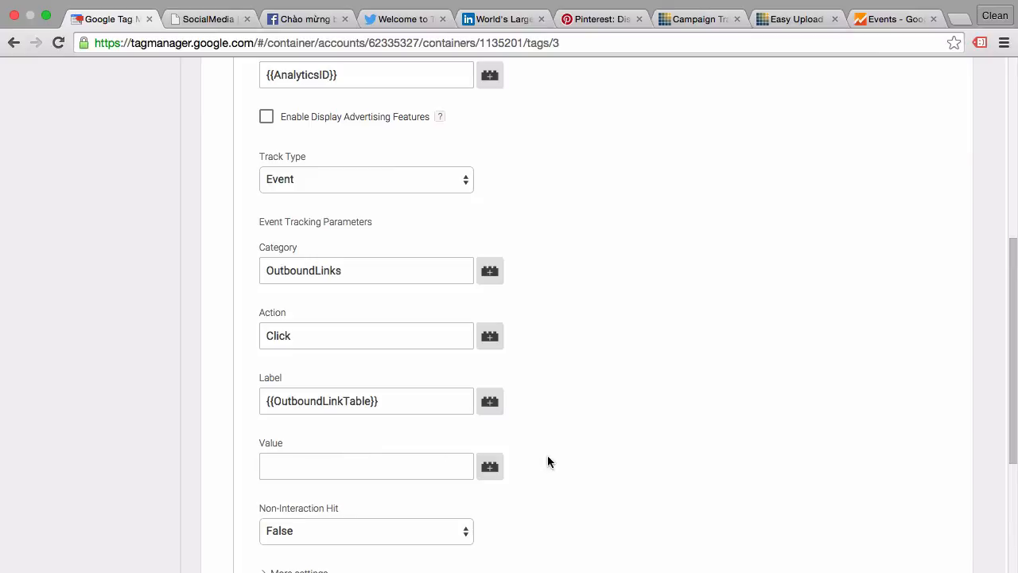
Step: Finish the tag configuration and save the updated OutboundLinks tag
scroll("down", 3)
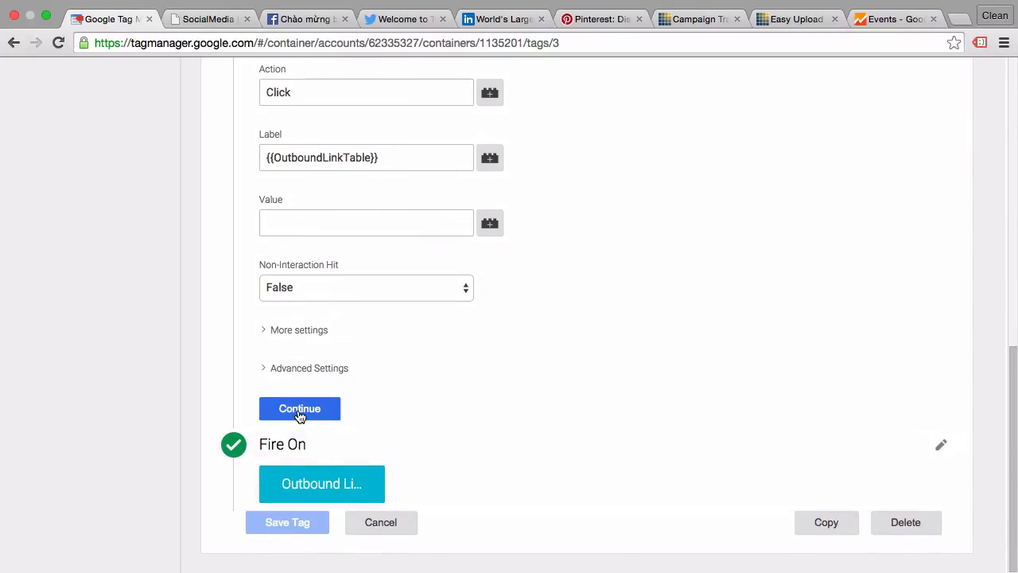
left_click(299, 407)
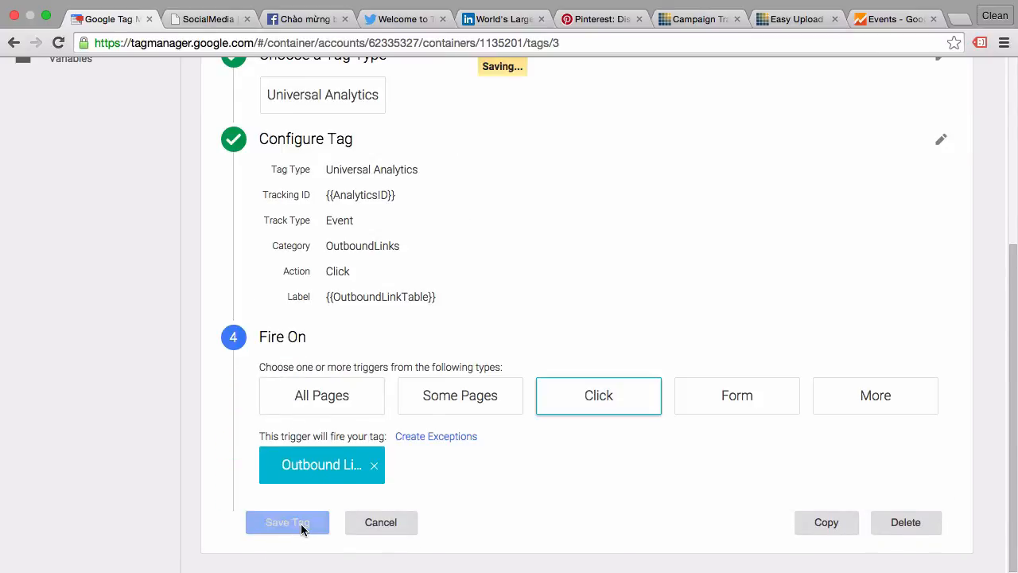
left_click(287, 522)
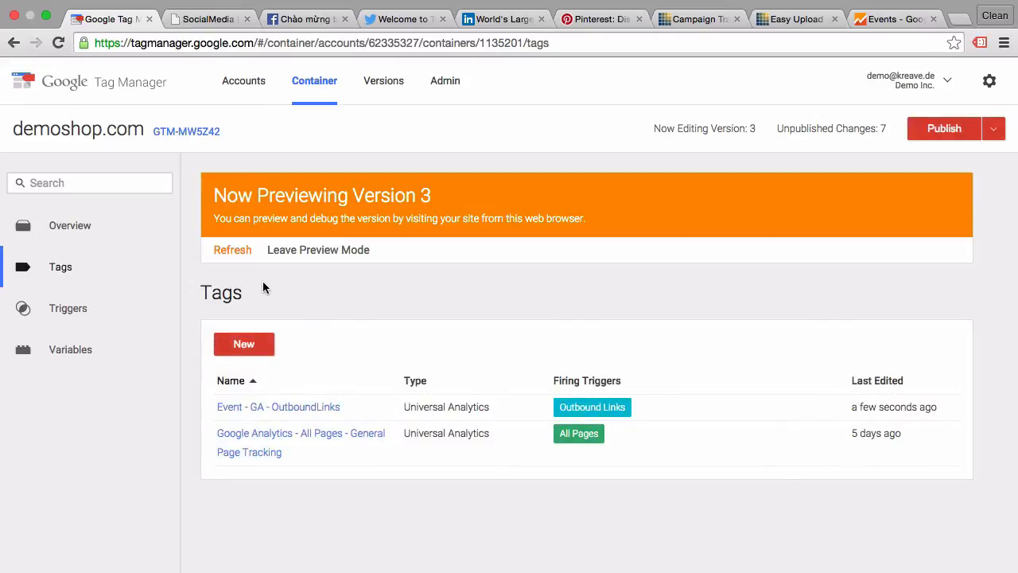
Step: Refresh the GTM preview and switch to the demo shop SocialMedia page
left_click(232, 249)
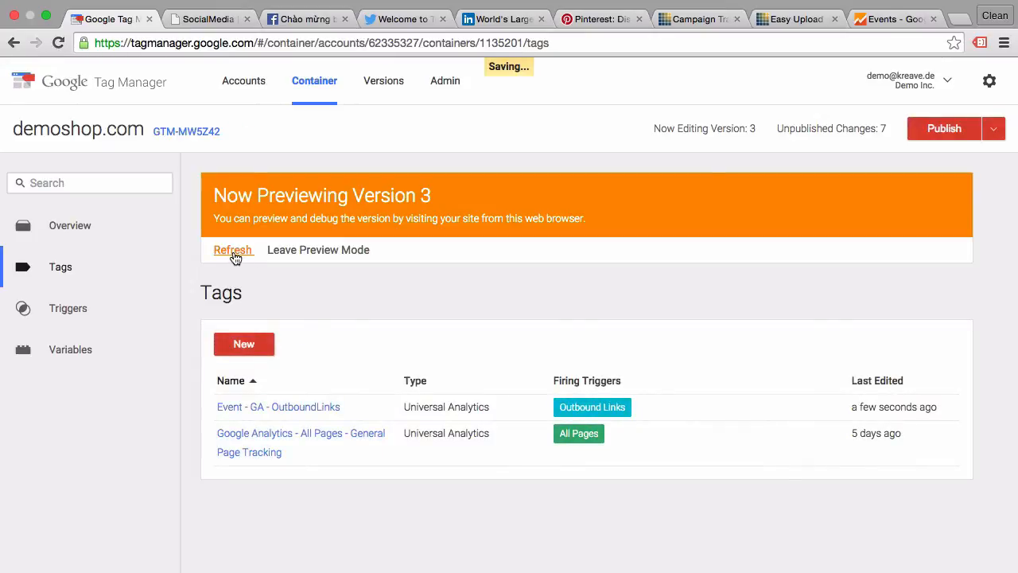
left_click(205, 18)
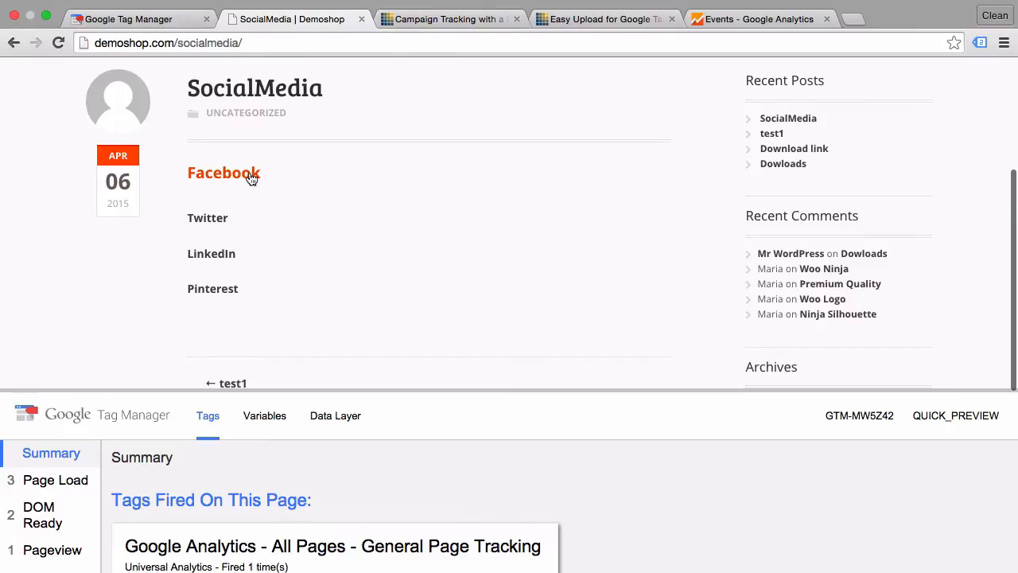
mouse_move(248, 176)
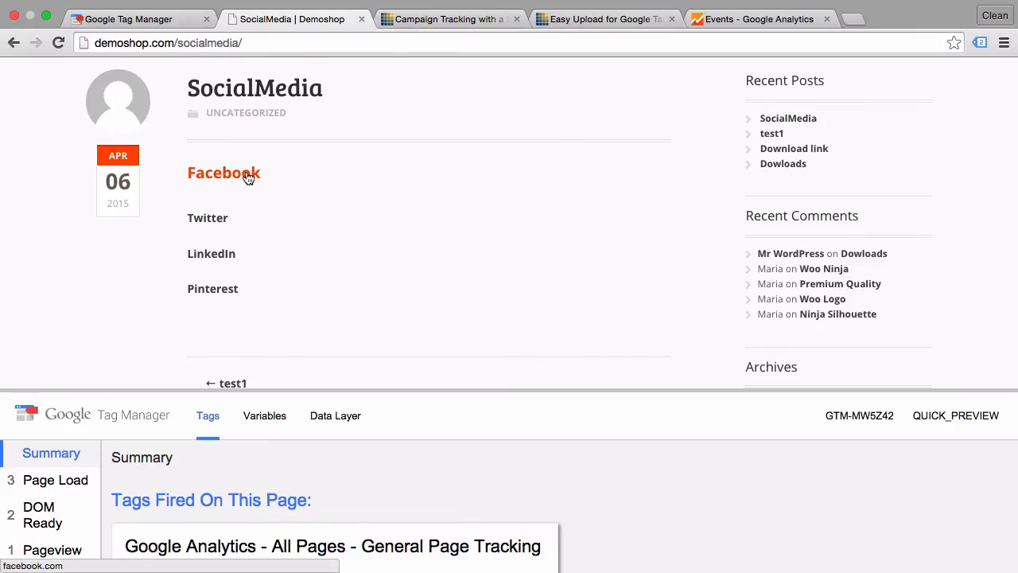
Step: Follow the Facebook, Twitter, LinkedIn and Pinterest links so the OutboundLinks tag fires four times
left_click(222, 171)
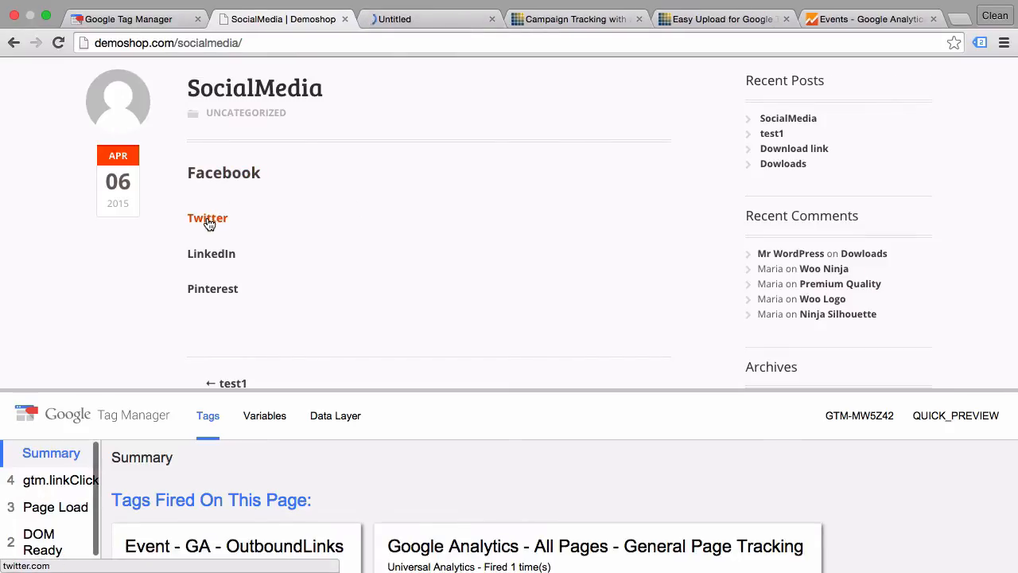
left_click(213, 290)
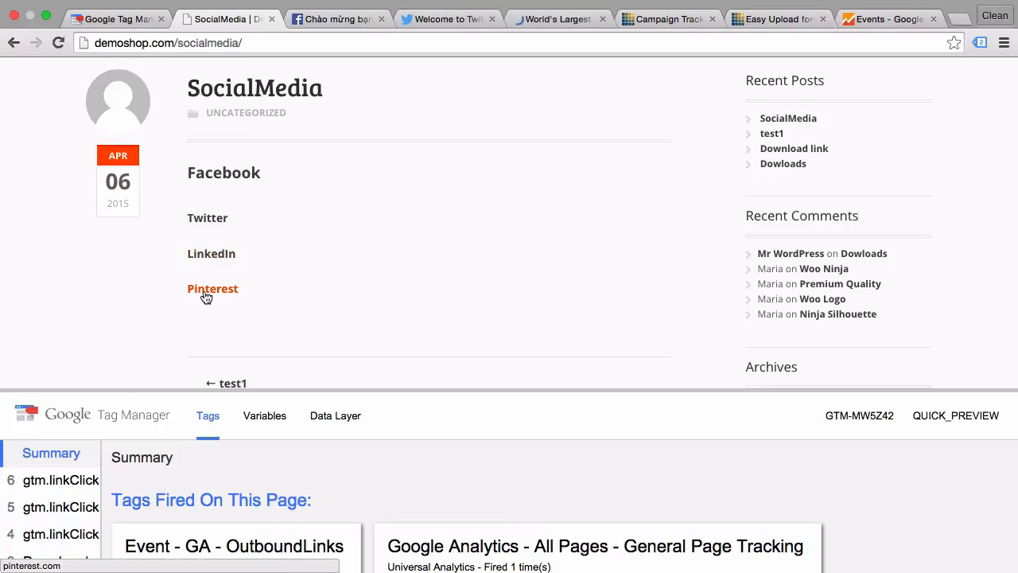
left_click(213, 290)
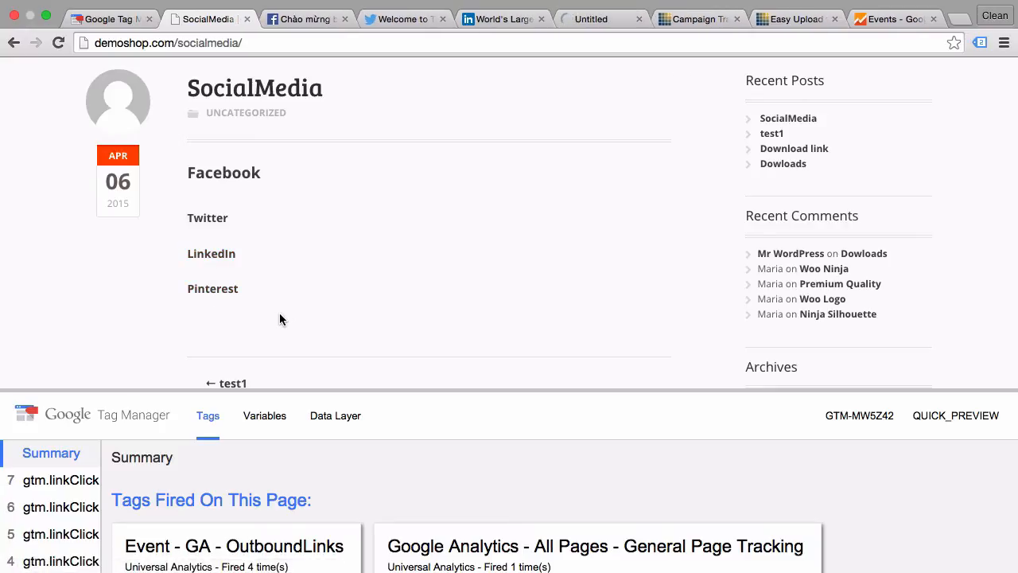
left_click(213, 288)
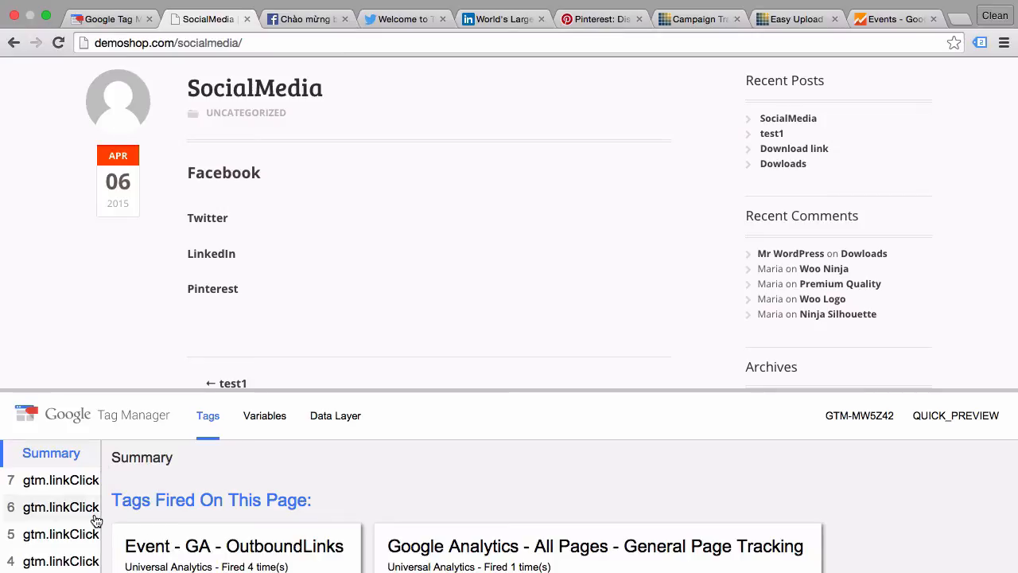
Step: Inspect a gtm.linkClick event showing Event Label Facebook, then switch to the Google Analytics report
left_click(54, 500)
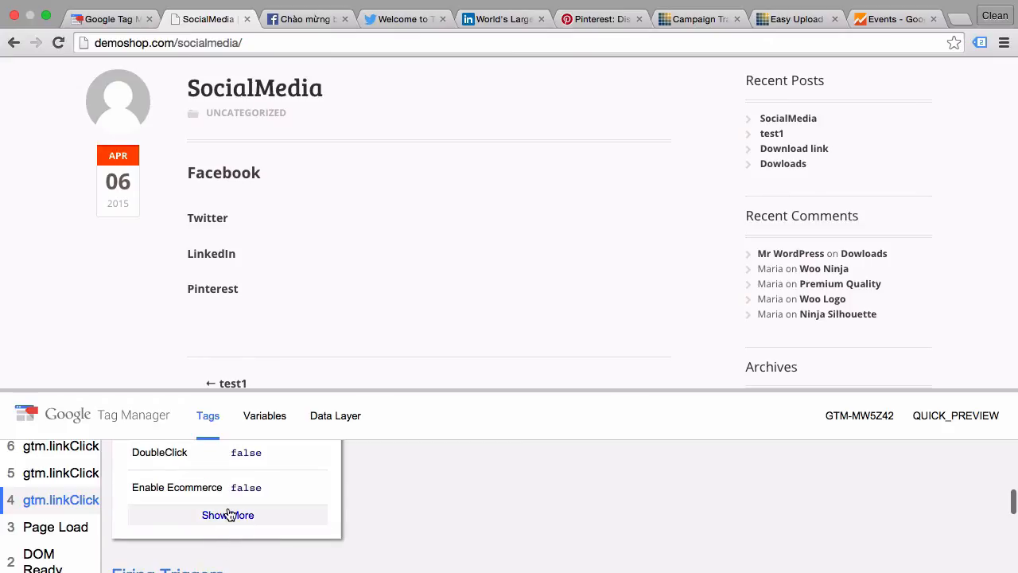
left_click(228, 515)
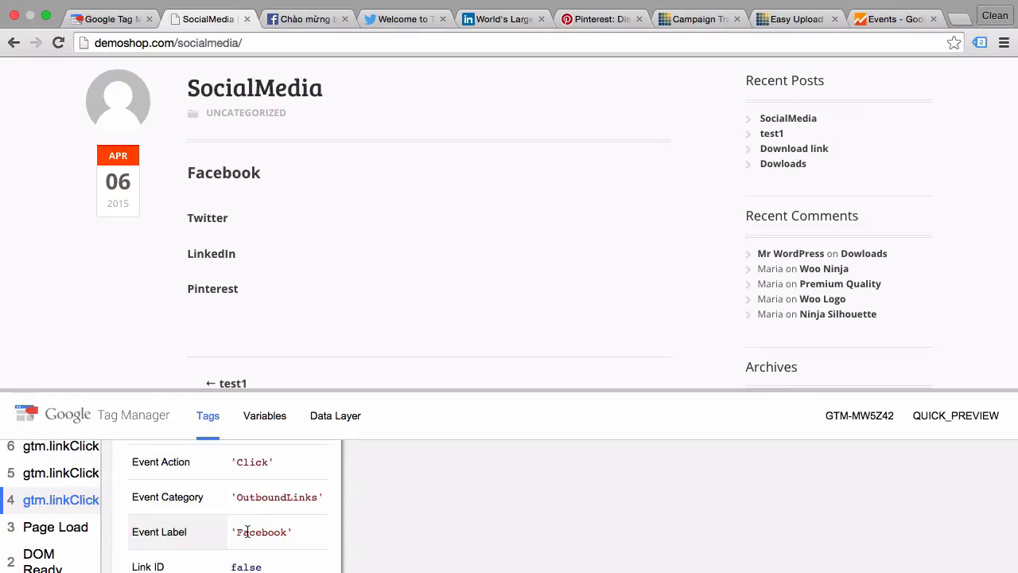
mouse_move(824, 194)
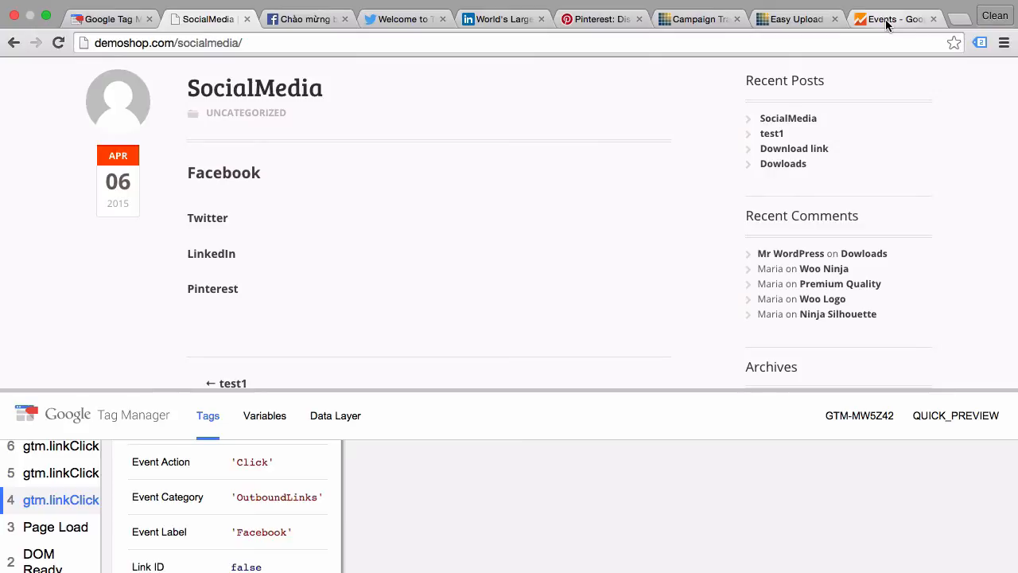
left_click(888, 19)
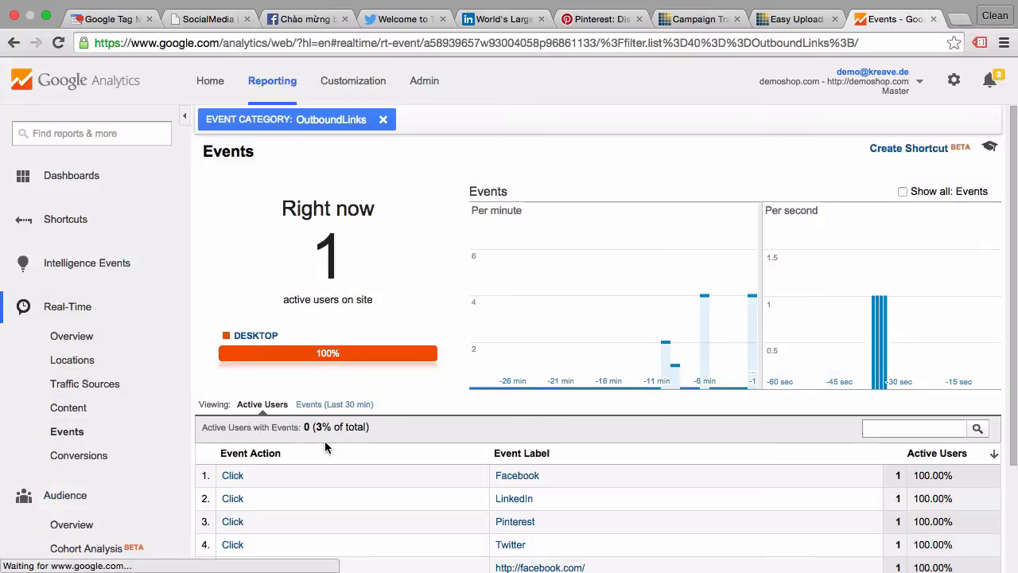
Step: Review the real-time OutboundLinks event labels, then return to Google Tag Manager
scroll("down", 3)
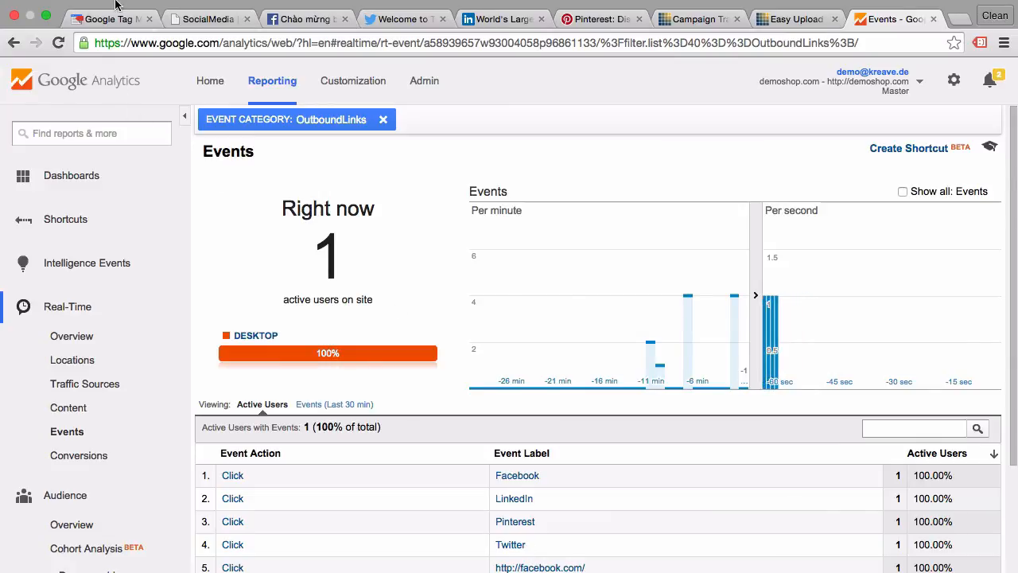
left_click(117, 19)
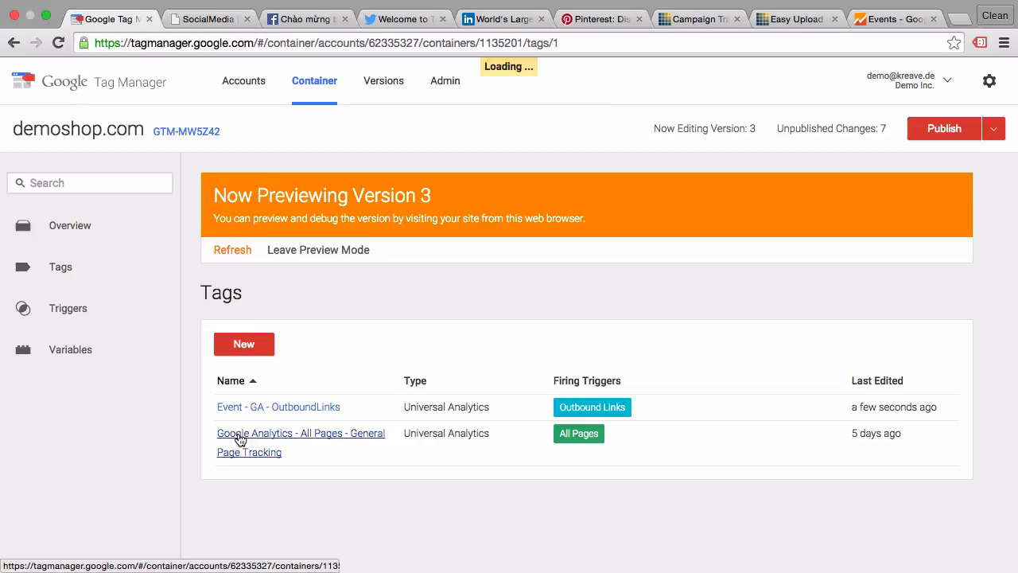
Step: Add an empty content group row under More settings in the All Pages tag's configuration
left_click(301, 433)
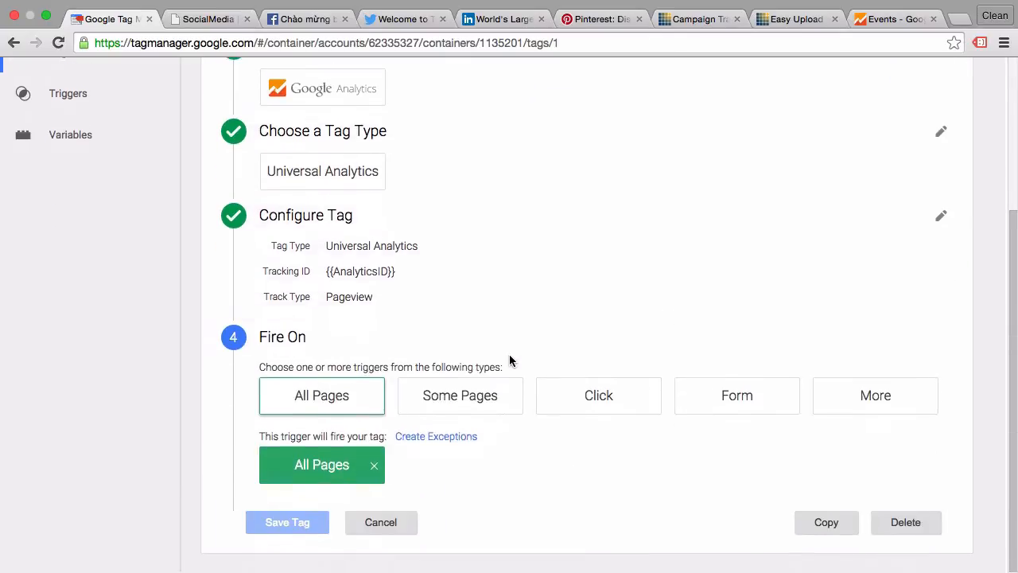
left_click(940, 217)
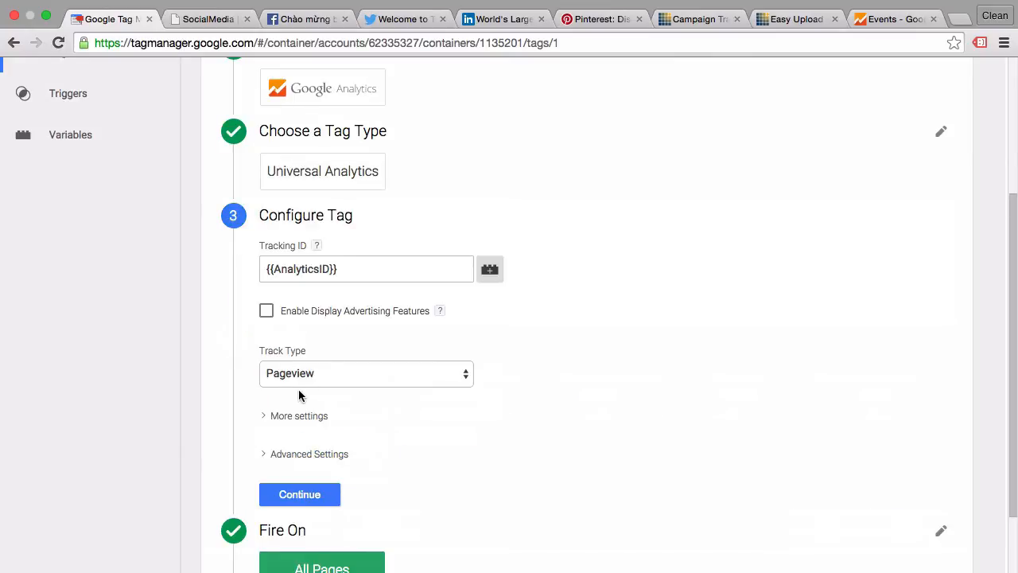
left_click(300, 417)
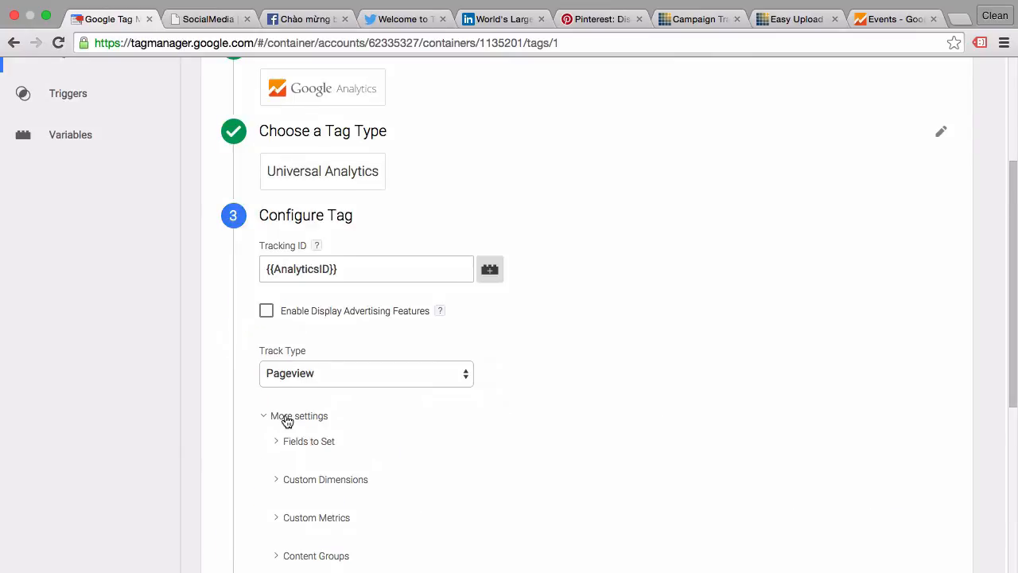
scroll("down", 3)
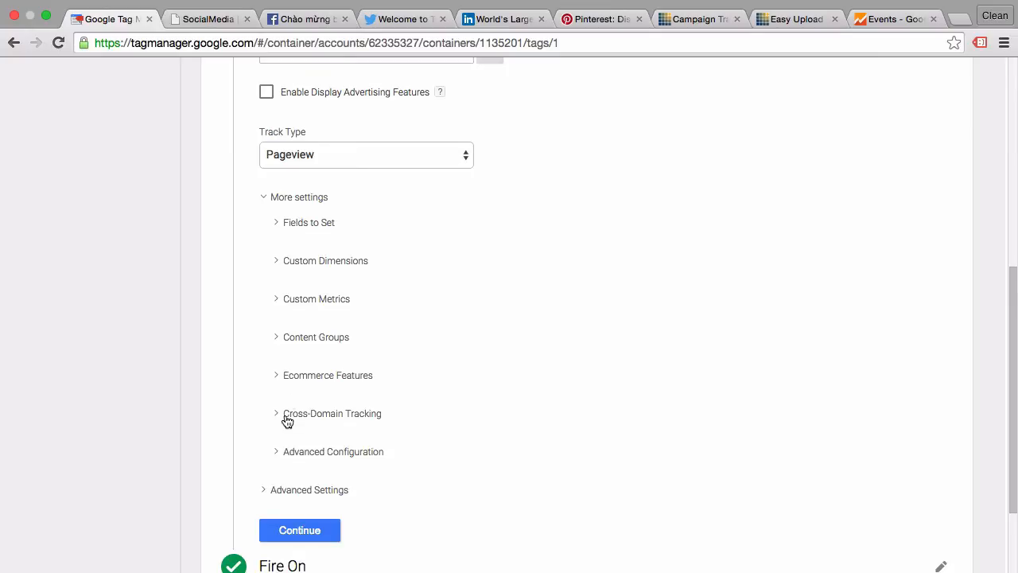
left_click(315, 337)
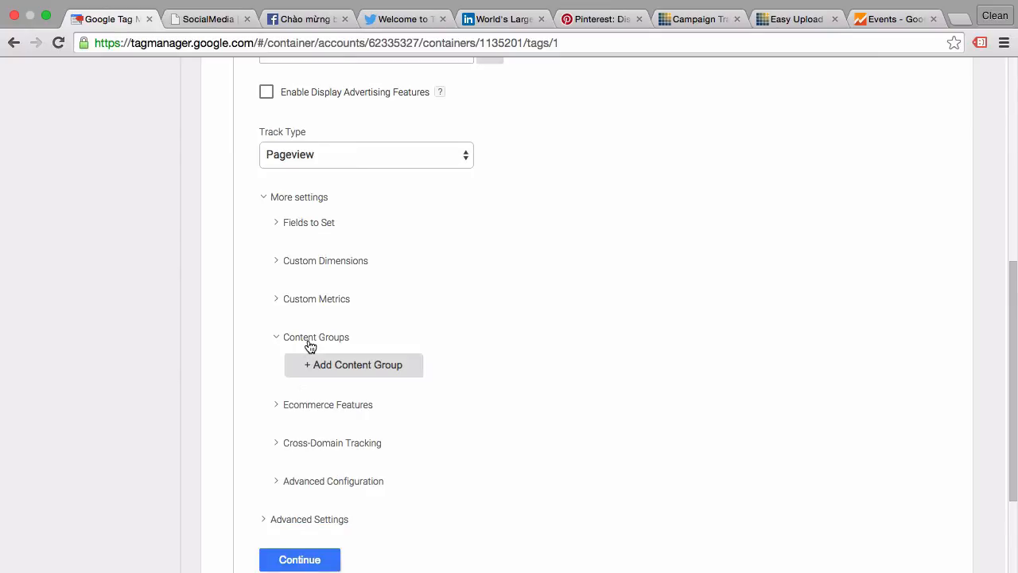
left_click(354, 364)
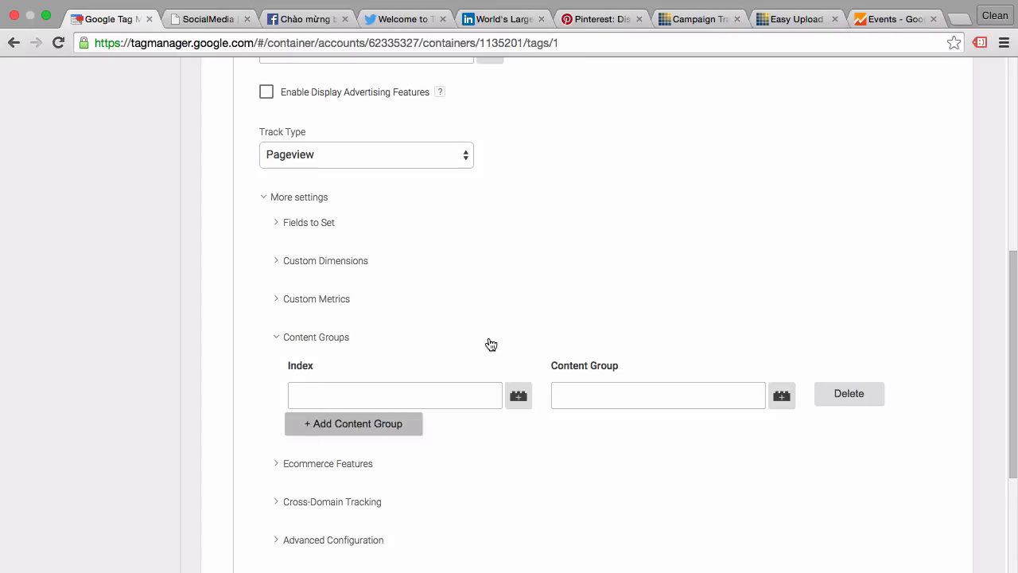
mouse_move(604, 449)
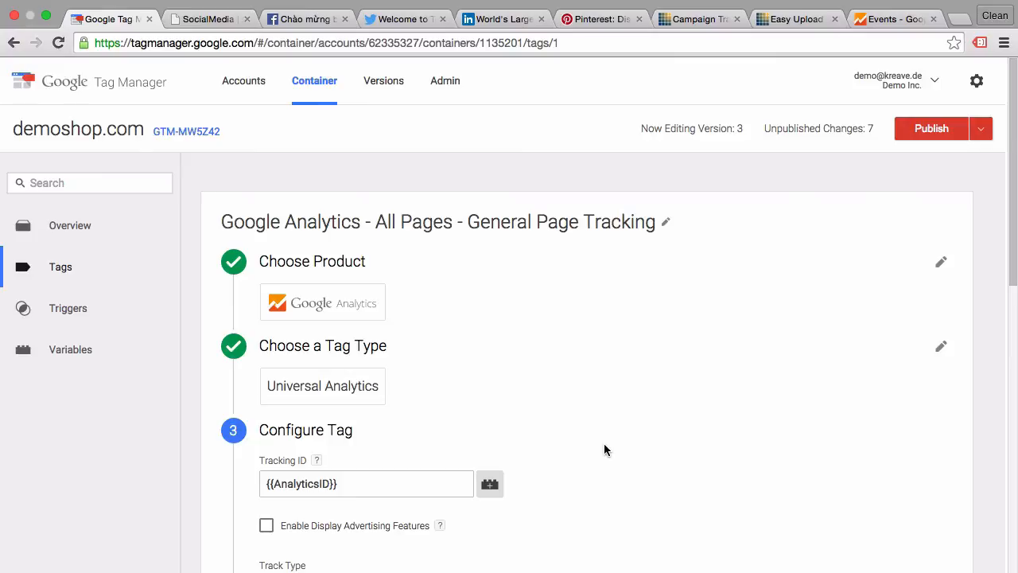
mouse_move(739, 118)
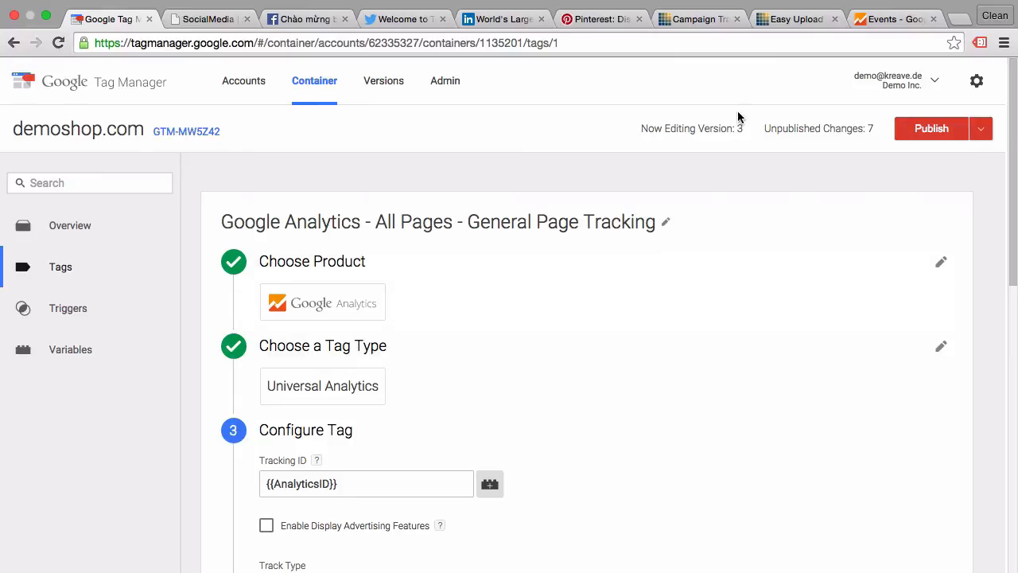
mouse_move(700, 29)
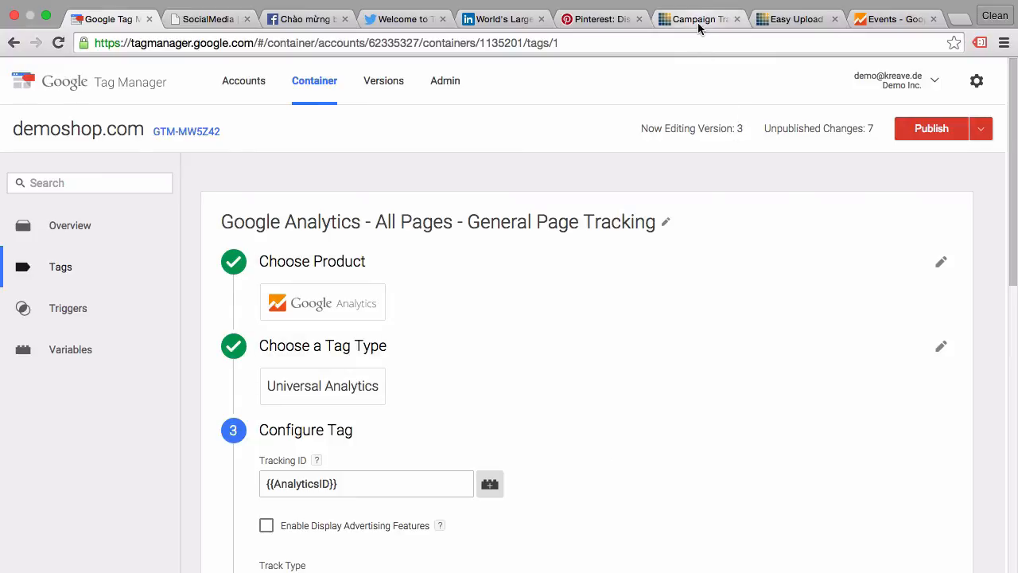
Step: Read the Campaign Tracking with a Dynamic Source article down to the utm_source=dynamic example link
left_click(700, 19)
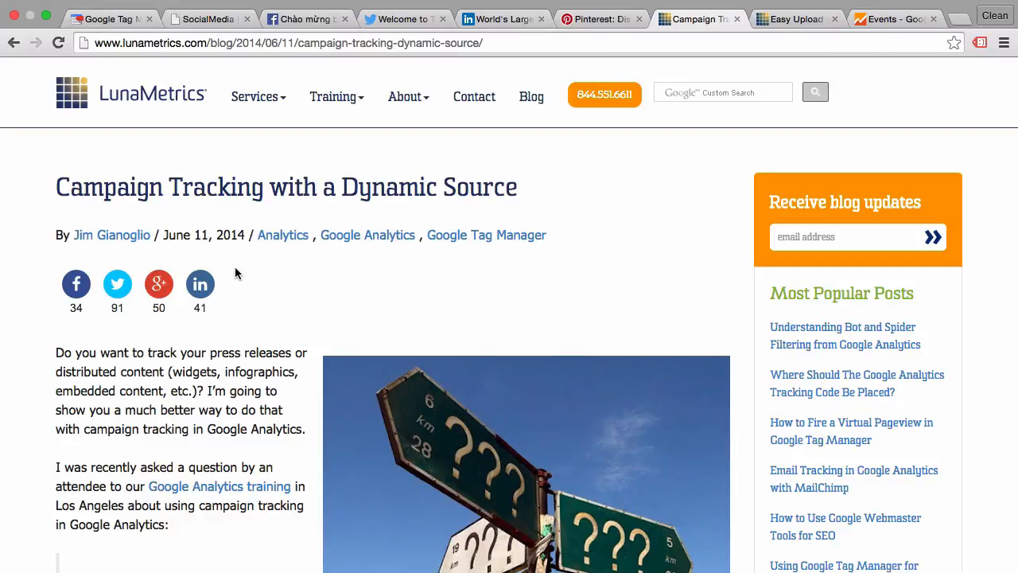
scroll("down", 3)
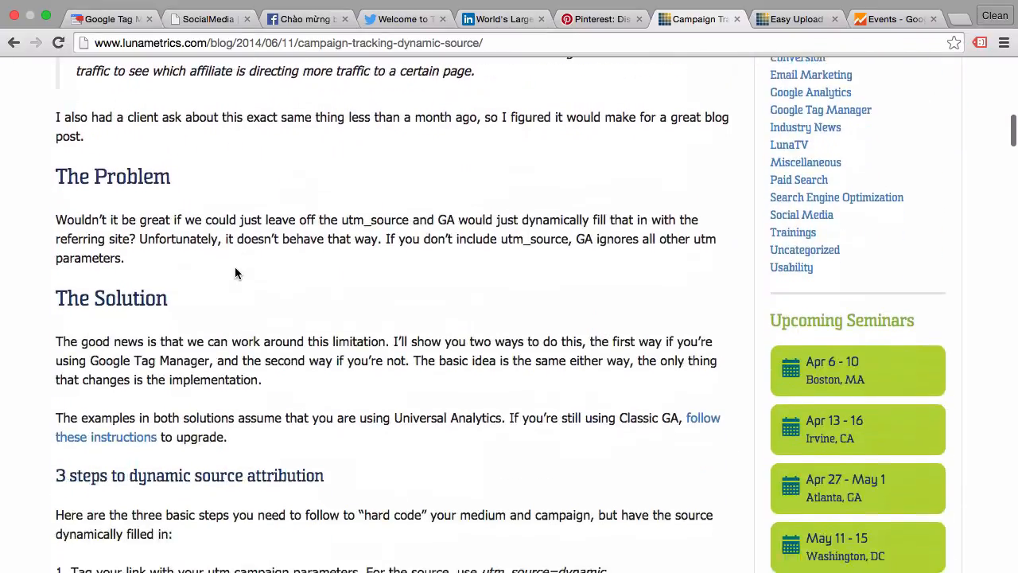
scroll("down", 3)
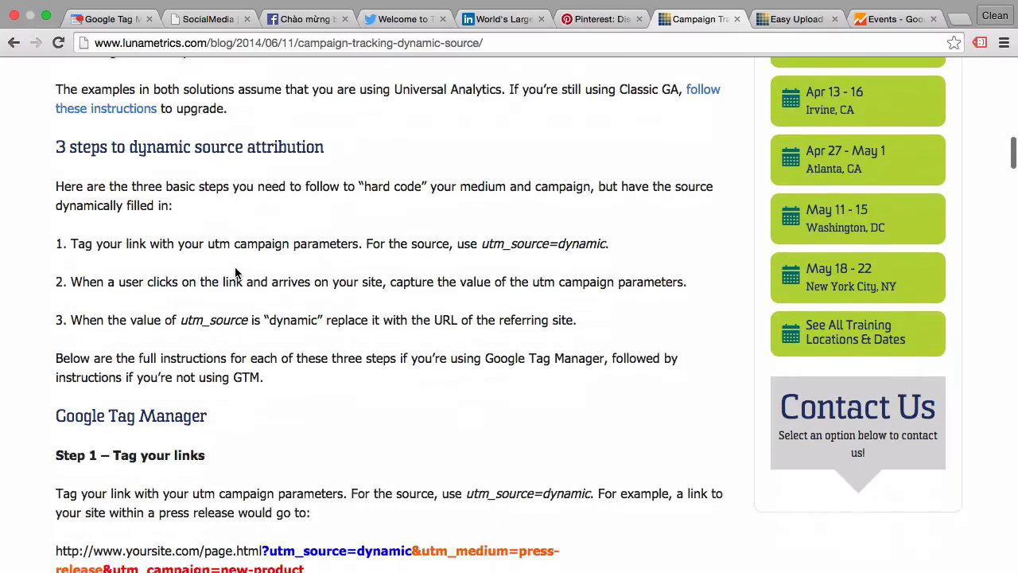
scroll("down", 3)
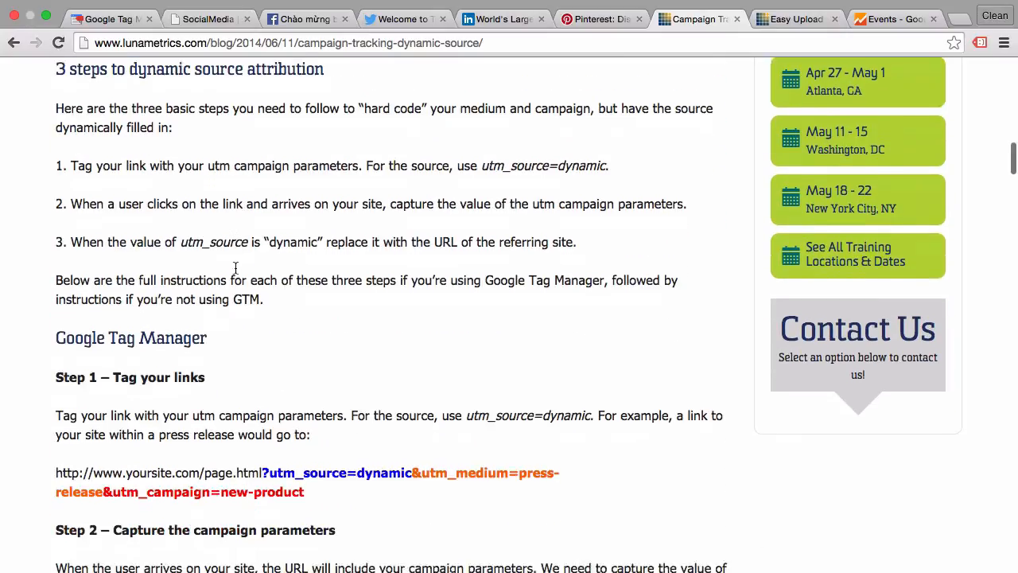
scroll("down", 3)
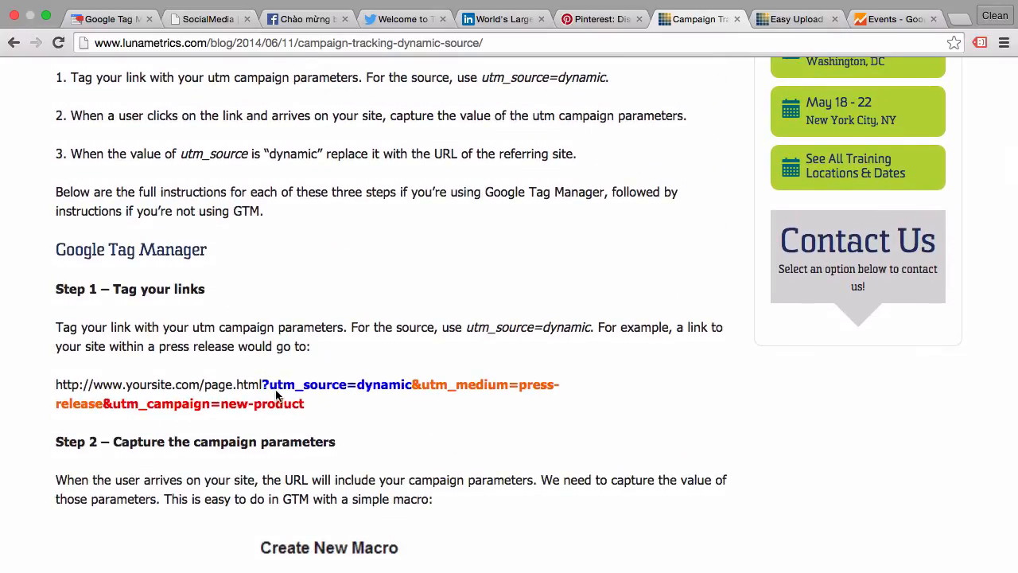
left_click_drag(264, 384, 304, 404)
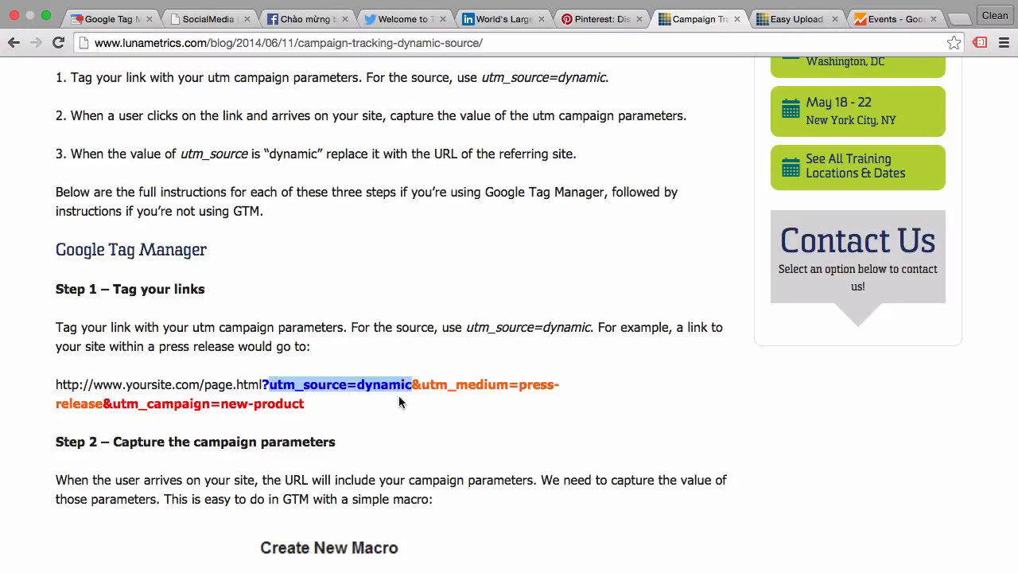
mouse_move(394, 412)
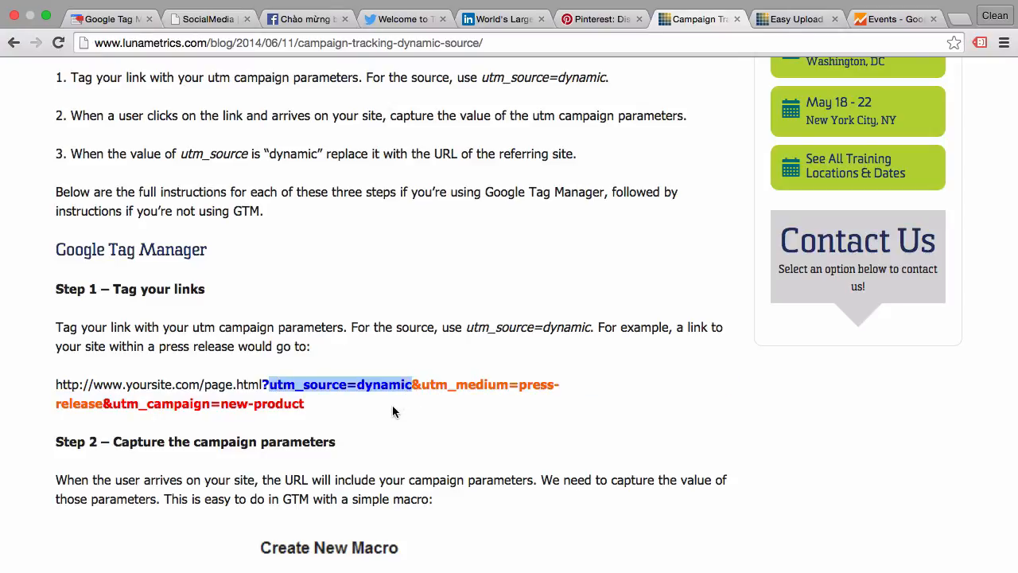
Step: Continue down the article to its Lookup Table macro screenshot
scroll("down", 3)
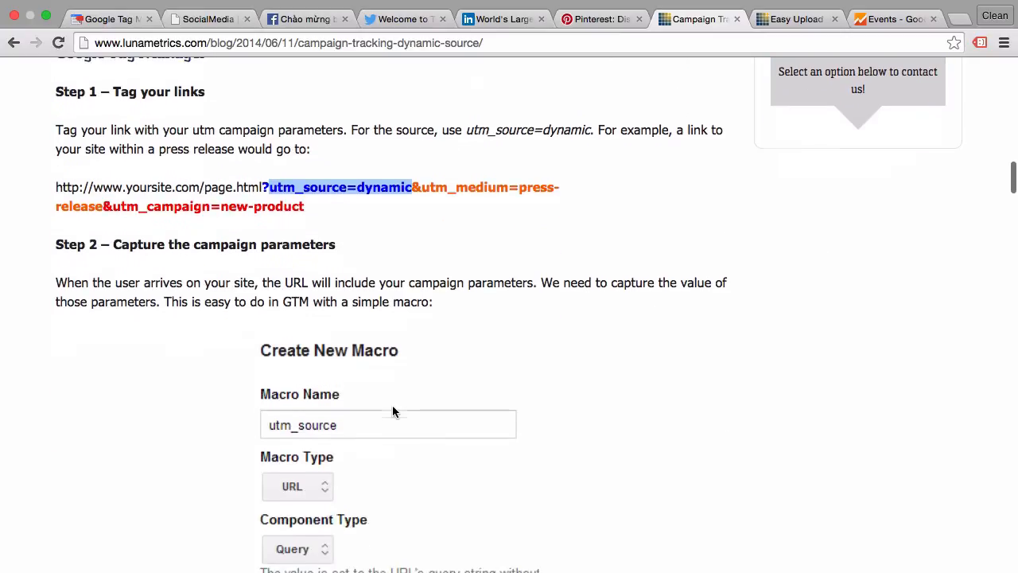
scroll("down", 3)
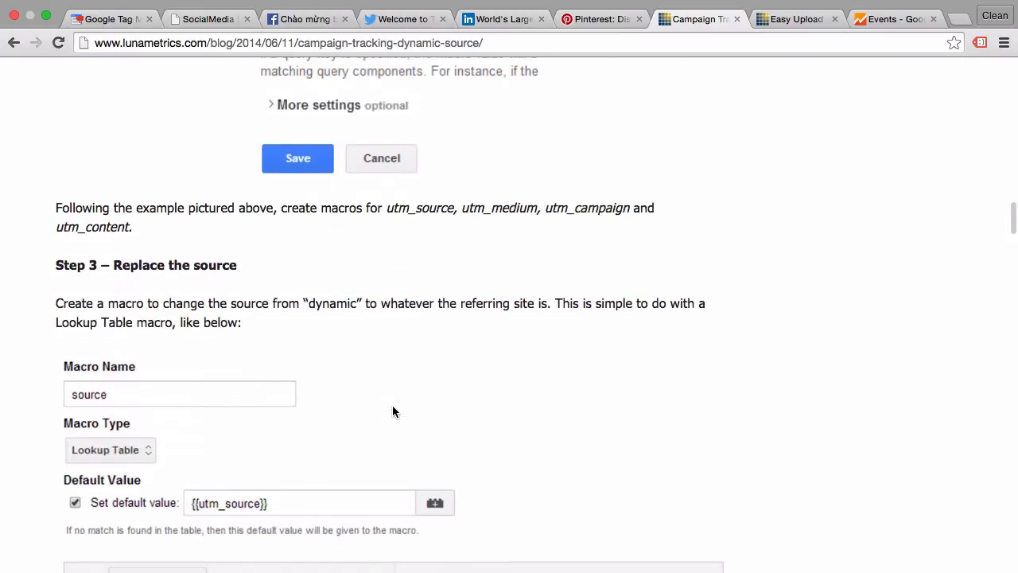
scroll("down", 3)
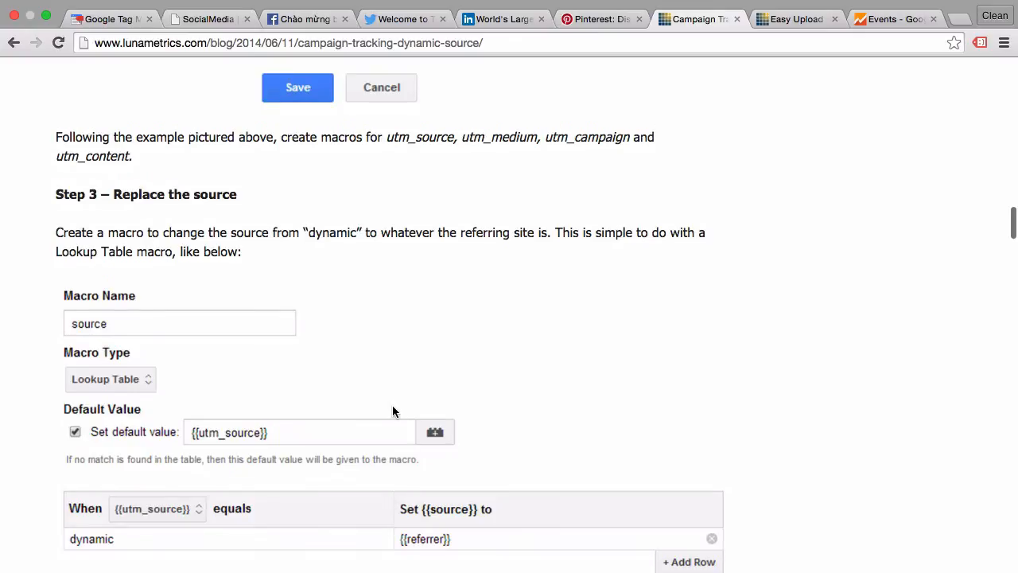
scroll("down", 3)
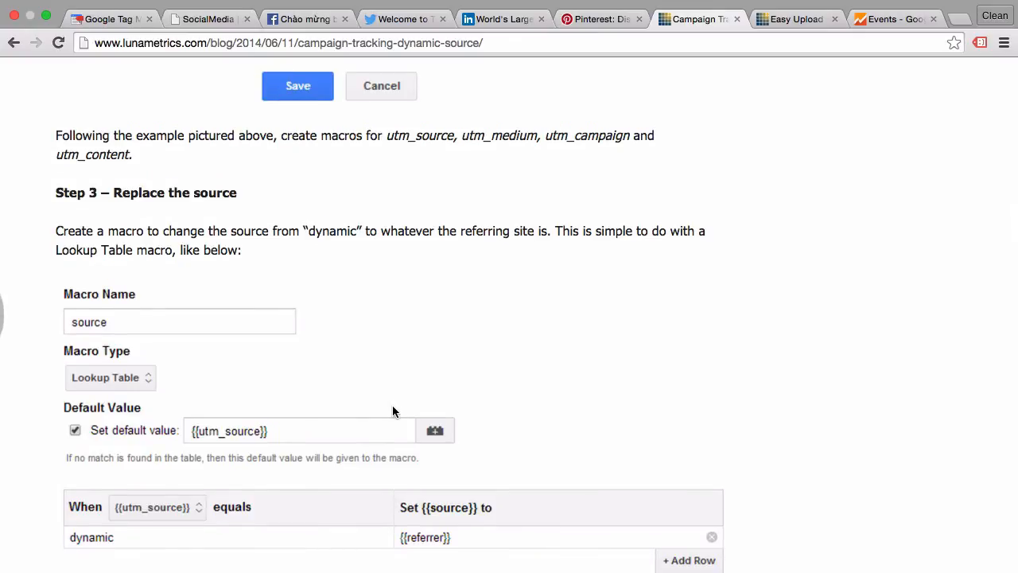
scroll("down", 3)
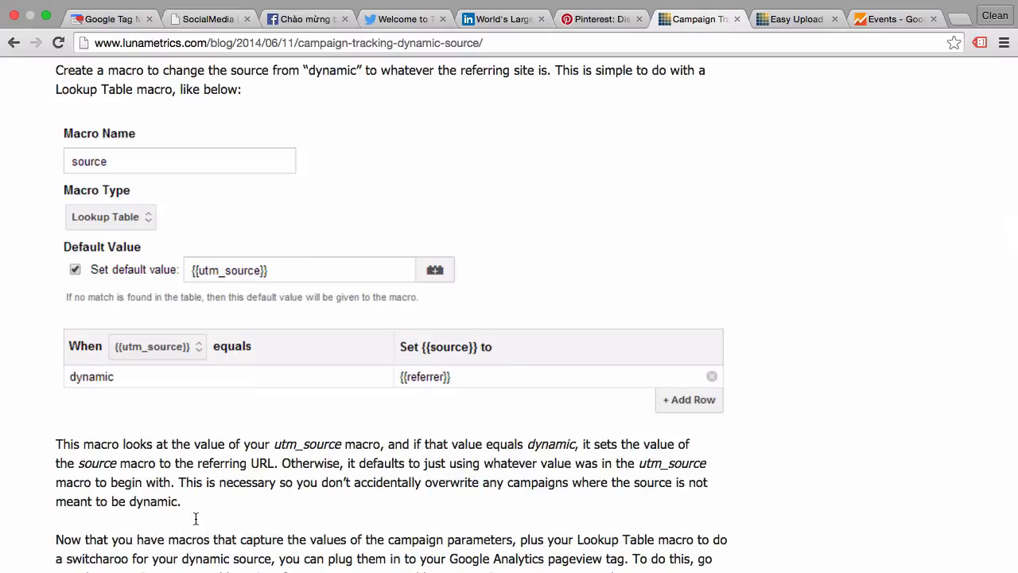
mouse_move(600, 298)
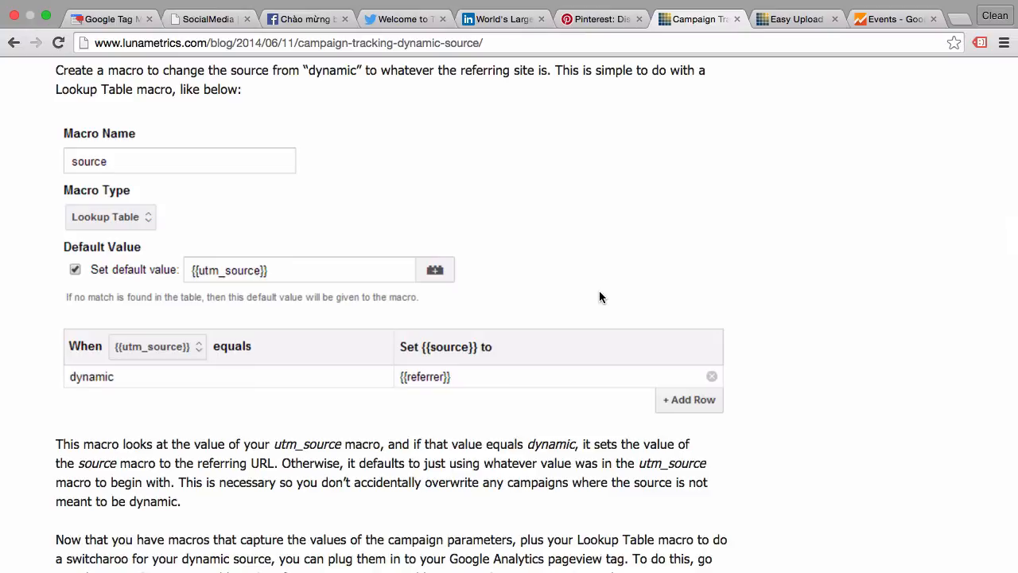
mouse_move(783, 19)
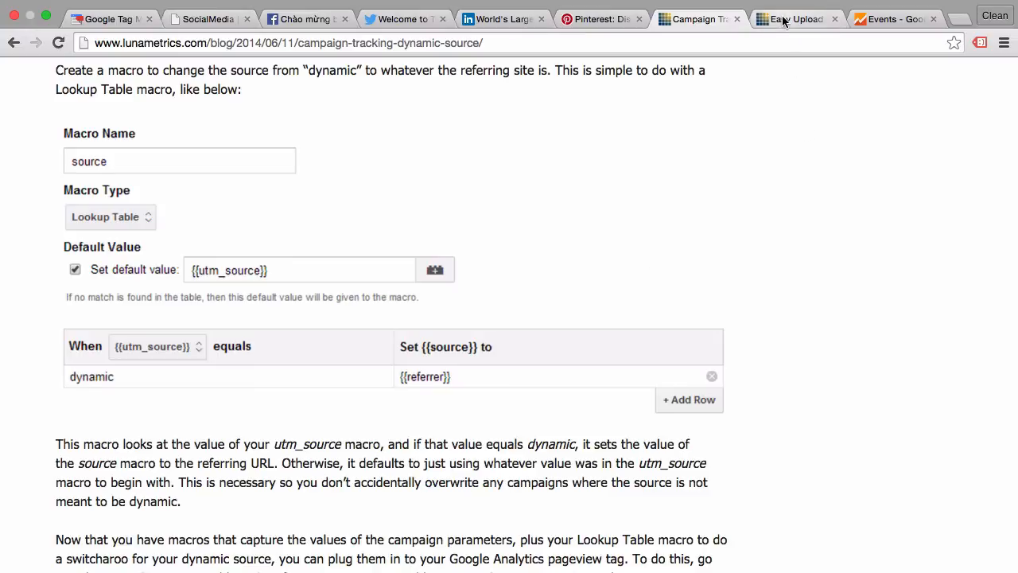
Step: Read through the Easy Upload for GTM's Lookup Table Version 2 article to its upload instructions
left_click(795, 19)
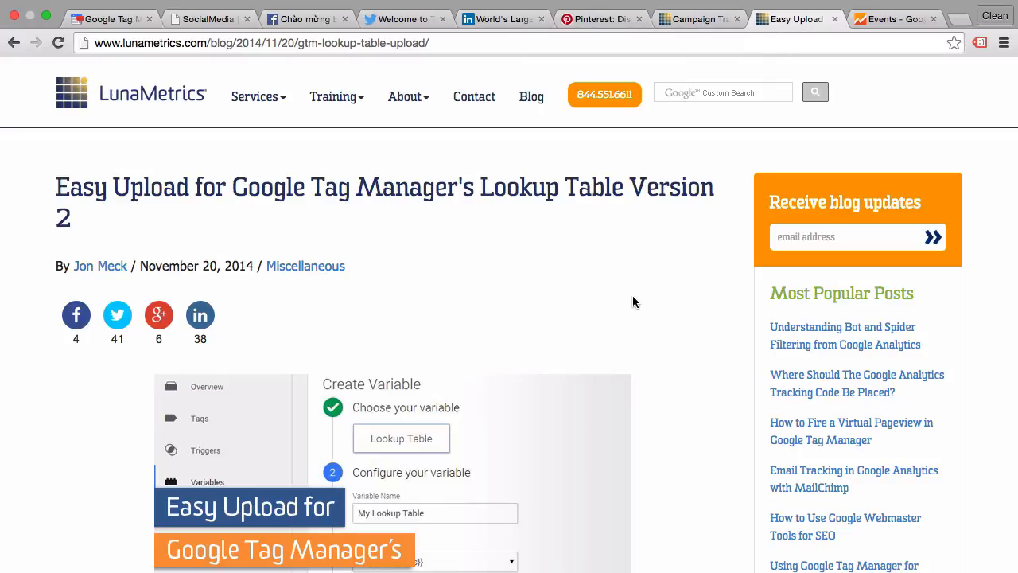
scroll("down", 3)
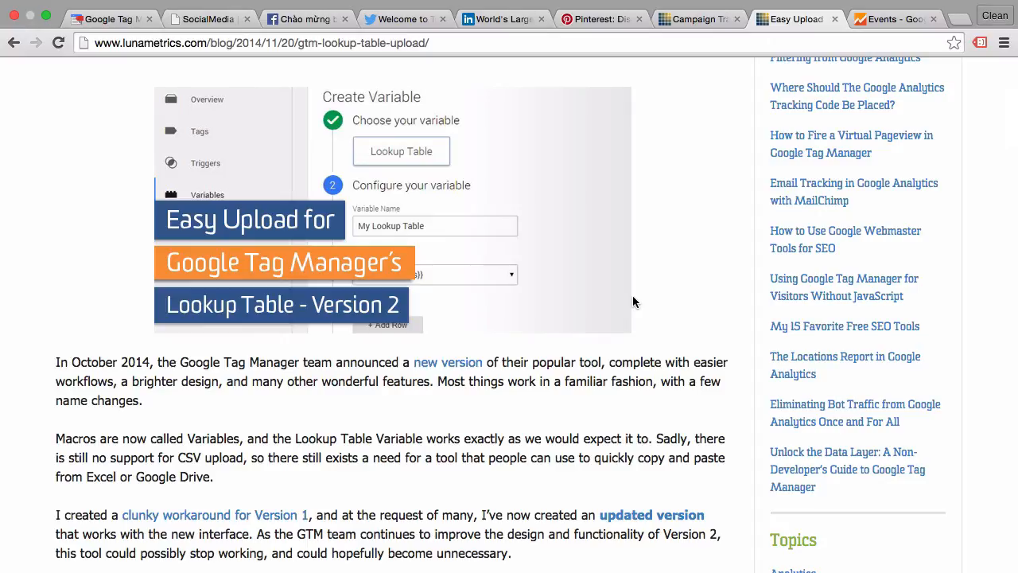
scroll("down", 3)
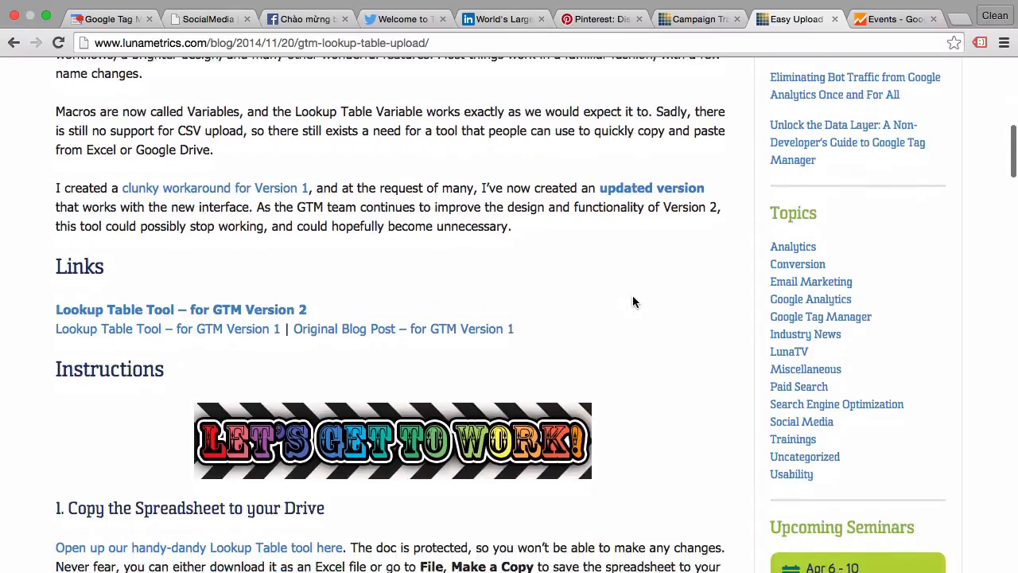
scroll("down", 3)
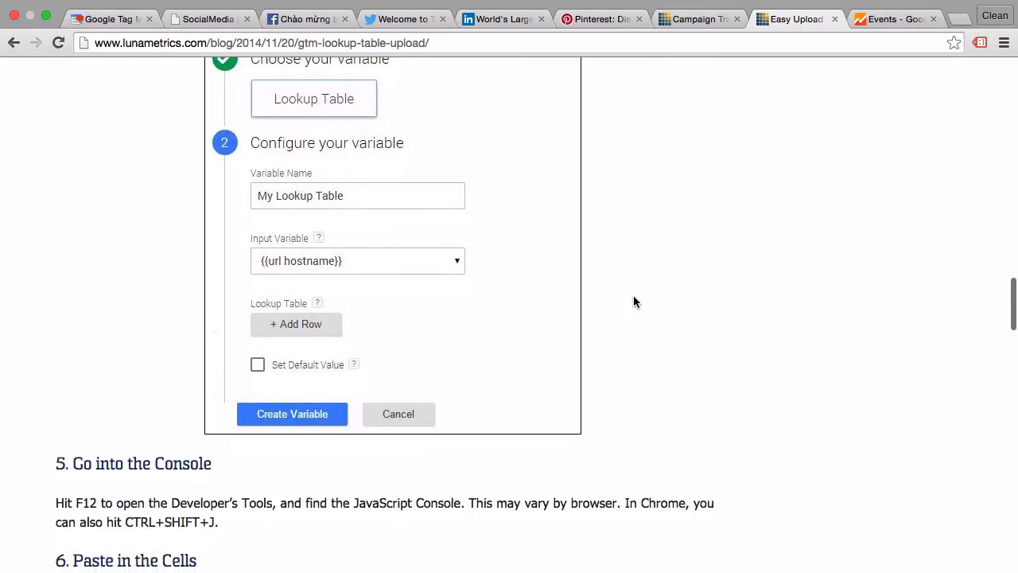